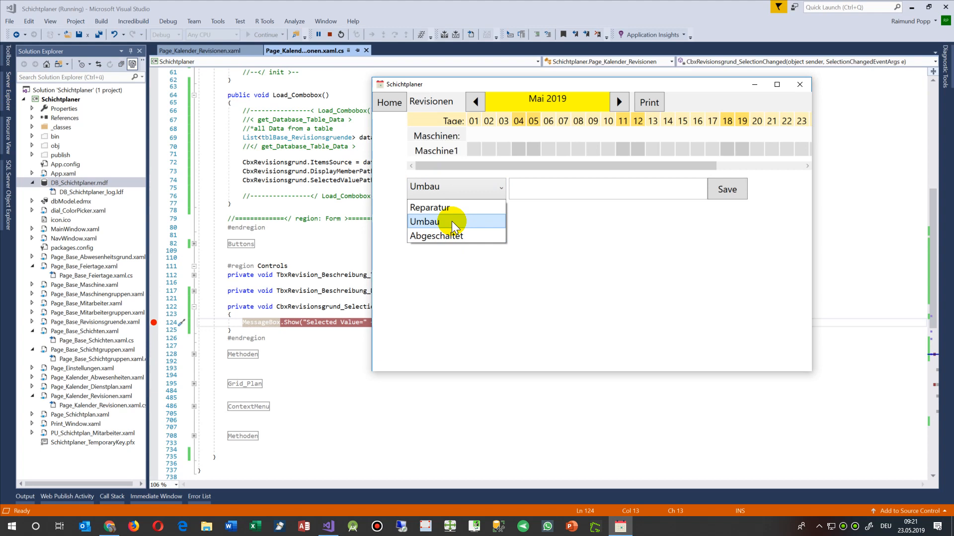
Step: Select Umbau in the running app's reason dropdown and dismiss the 'Selected Value' message
left_click(424, 222)
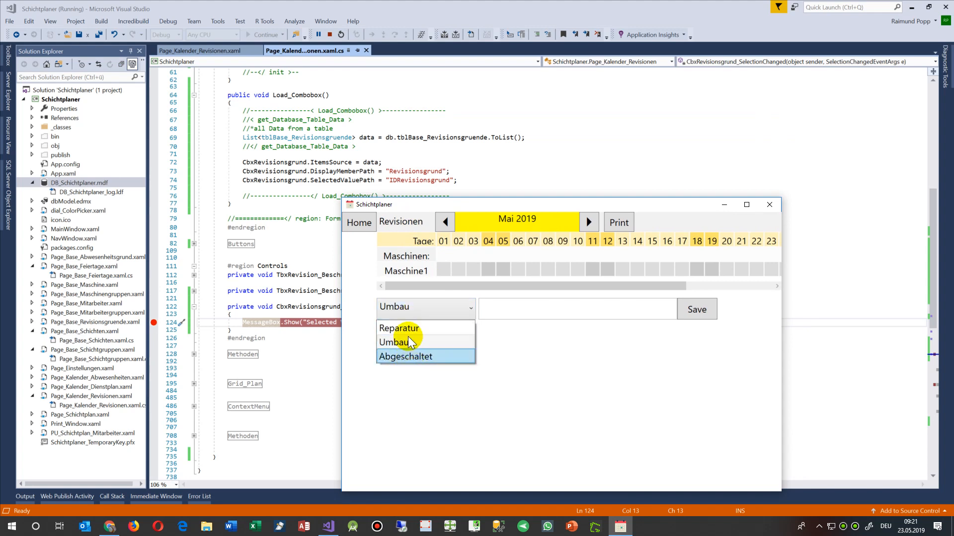
mouse_move(414, 350)
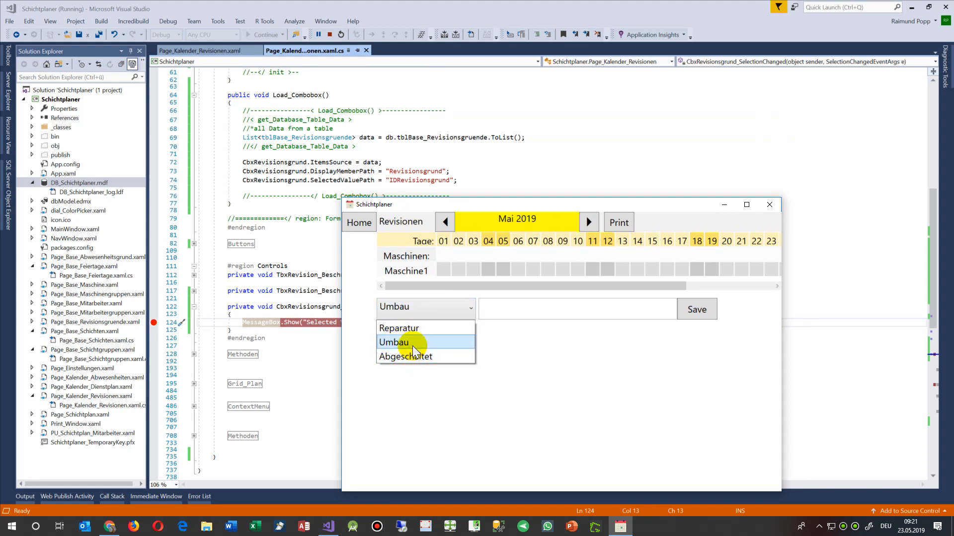
left_click(394, 342)
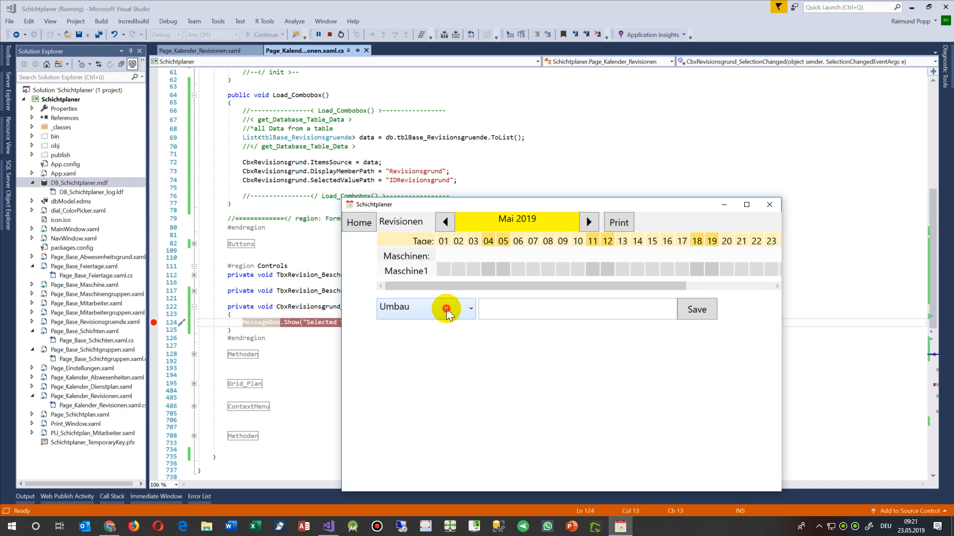
left_click(470, 309)
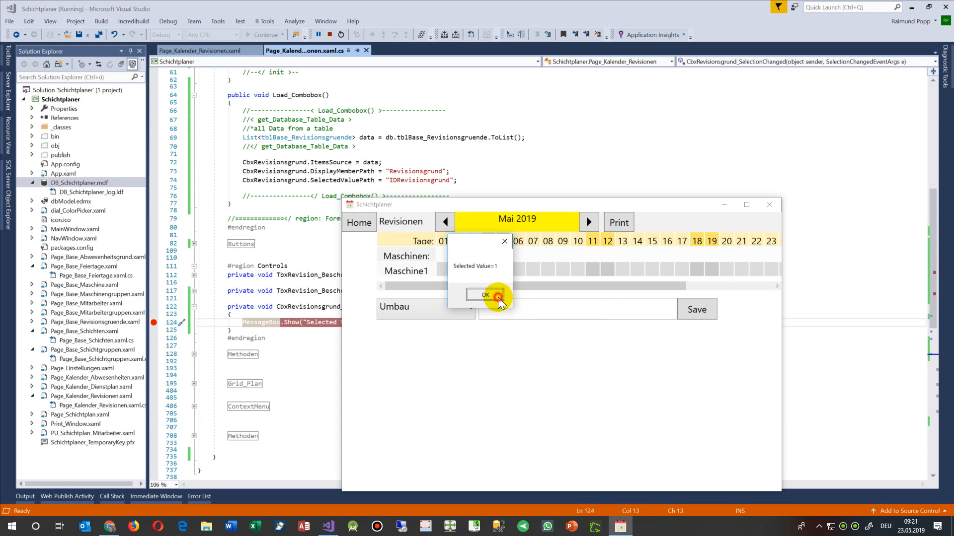
left_click(484, 297)
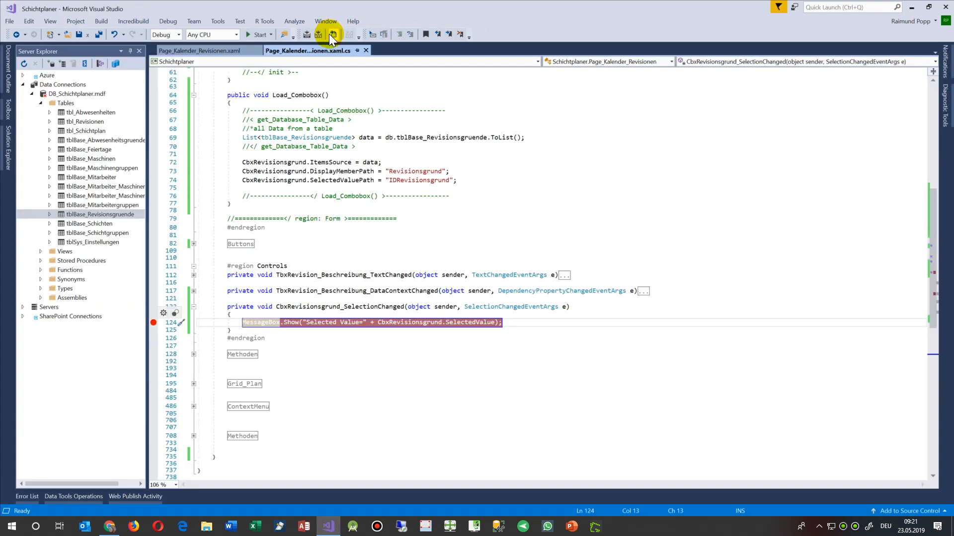
mouse_move(181, 160)
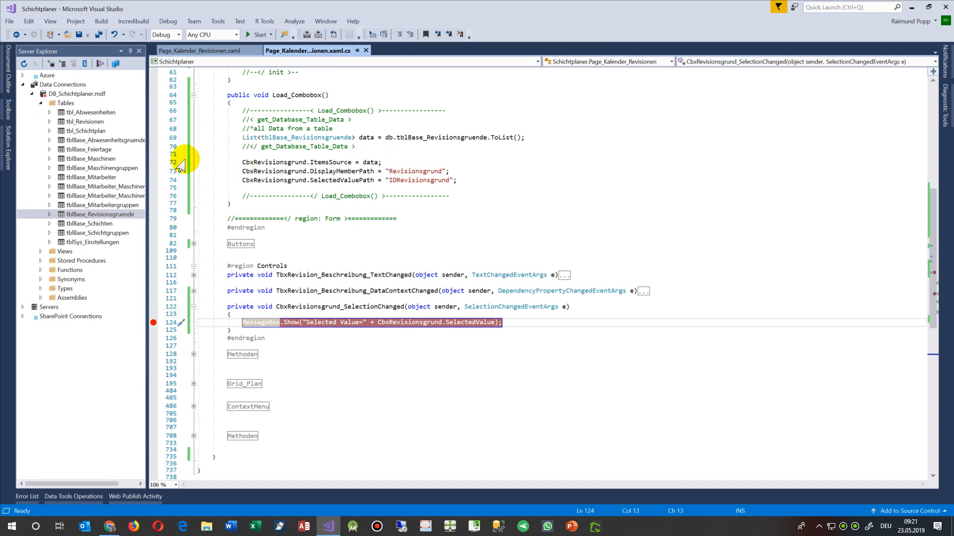
mouse_move(12, 163)
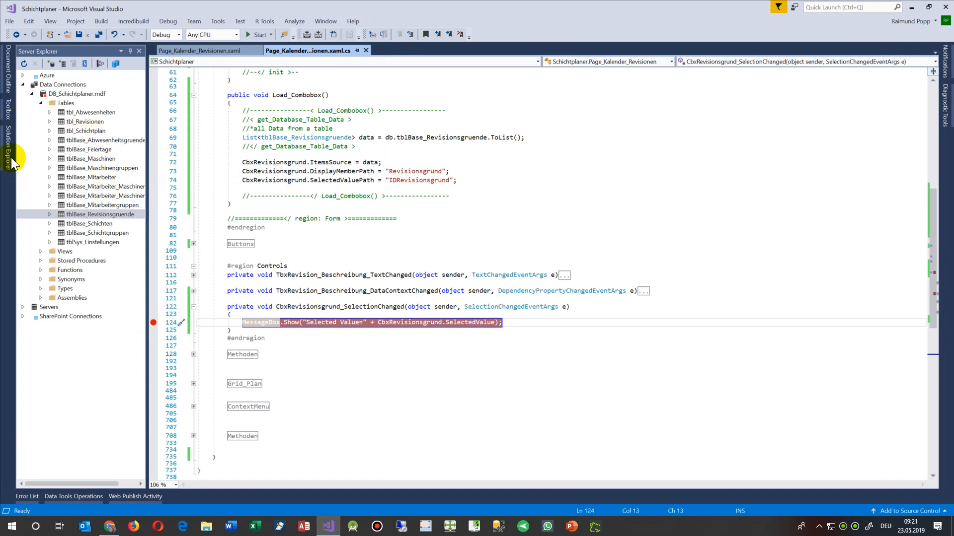
Step: Pin Solution Explorer open and show the table data of tblBase_Revisionsgruende from Server Explorer
left_click(7, 149)
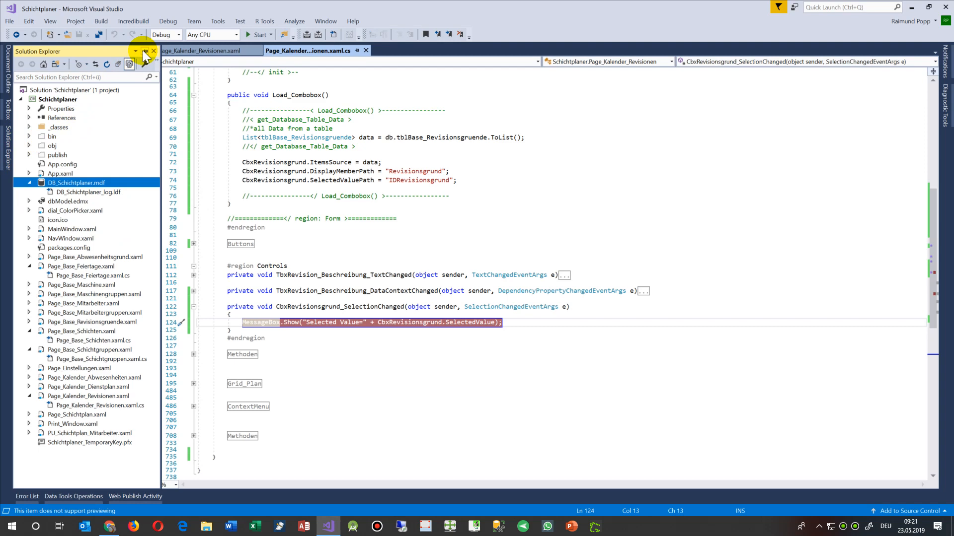
left_click(137, 51)
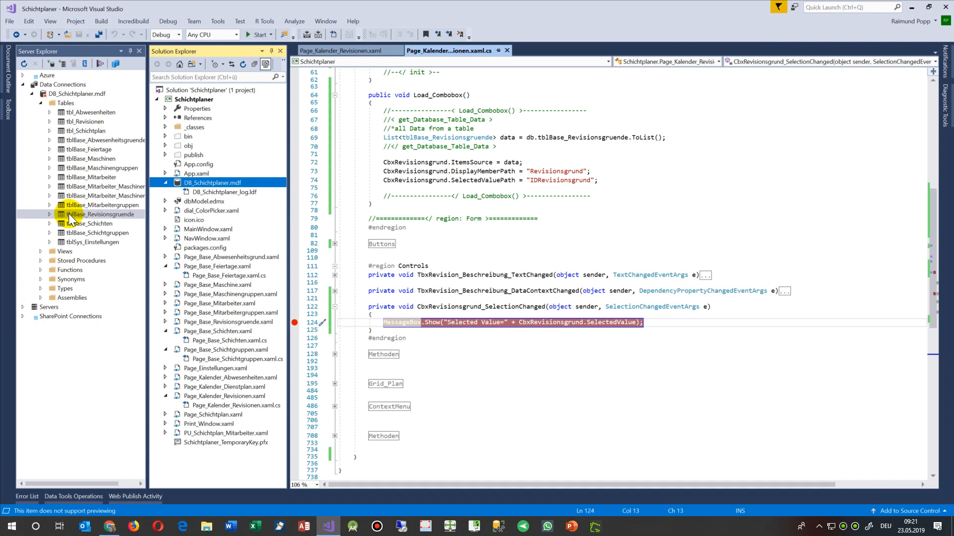
right_click(104, 215)
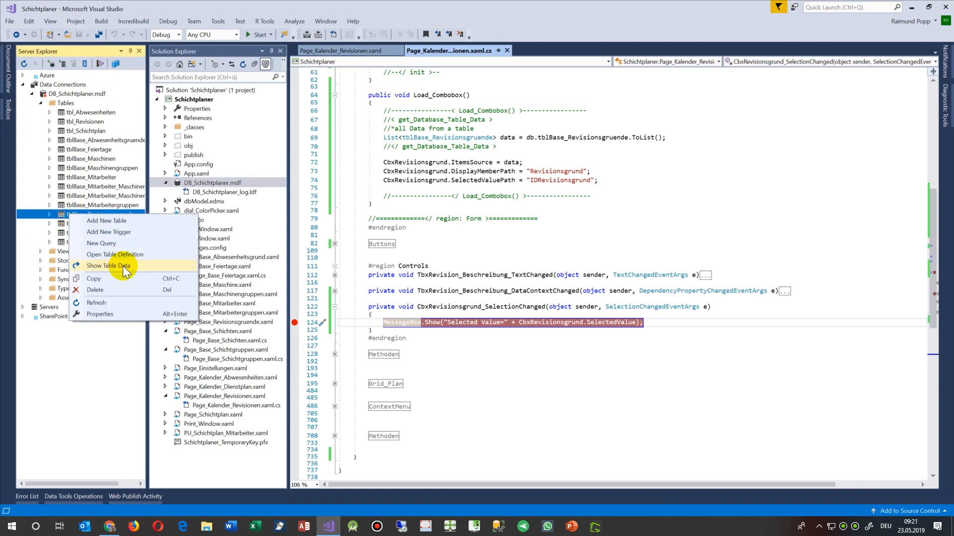
left_click(109, 266)
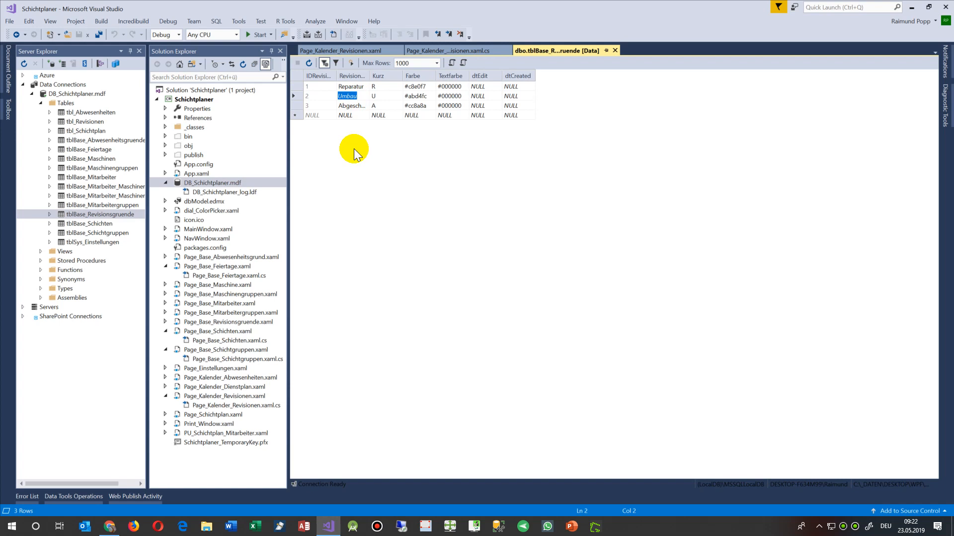
mouse_move(457, 164)
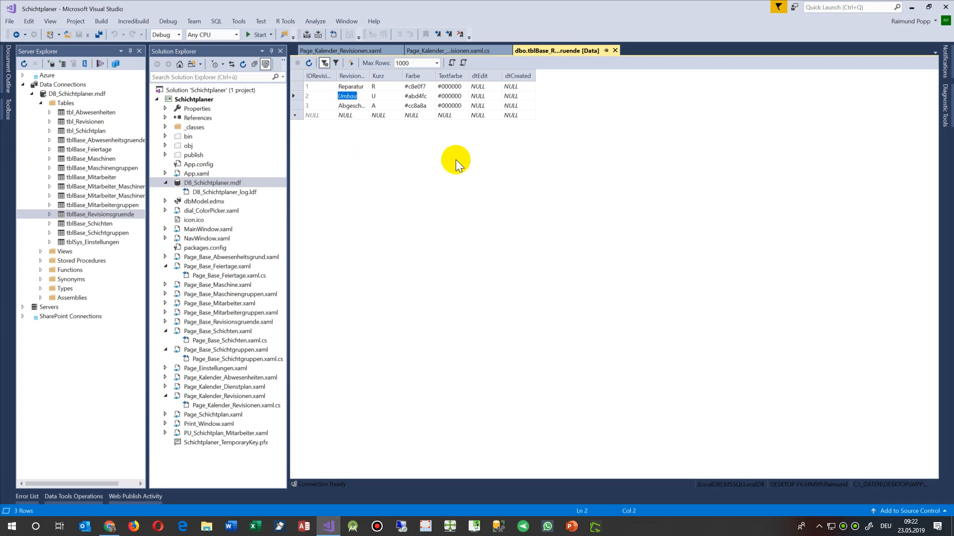
mouse_move(614, 50)
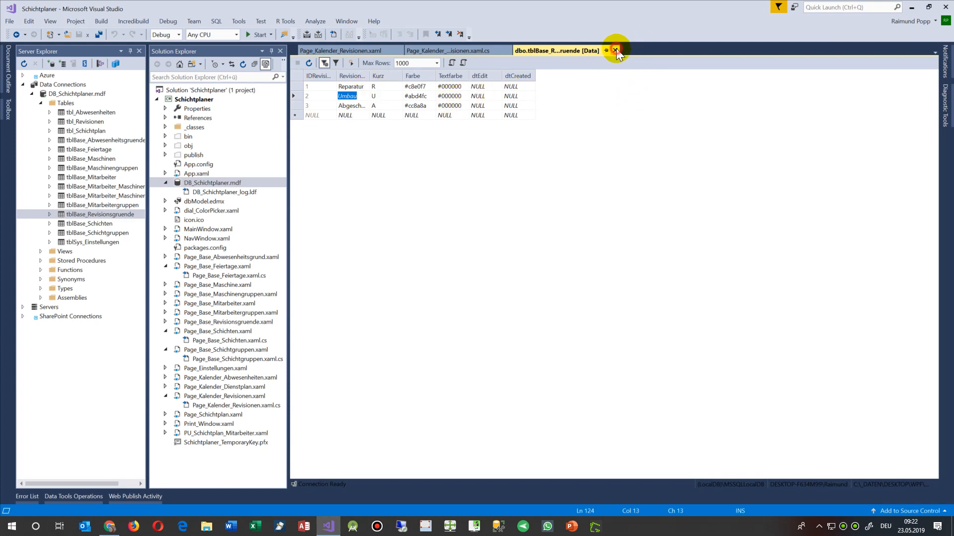
Step: Close the table data tab and select dbModel.edmx in Solution Explorer
left_click(616, 49)
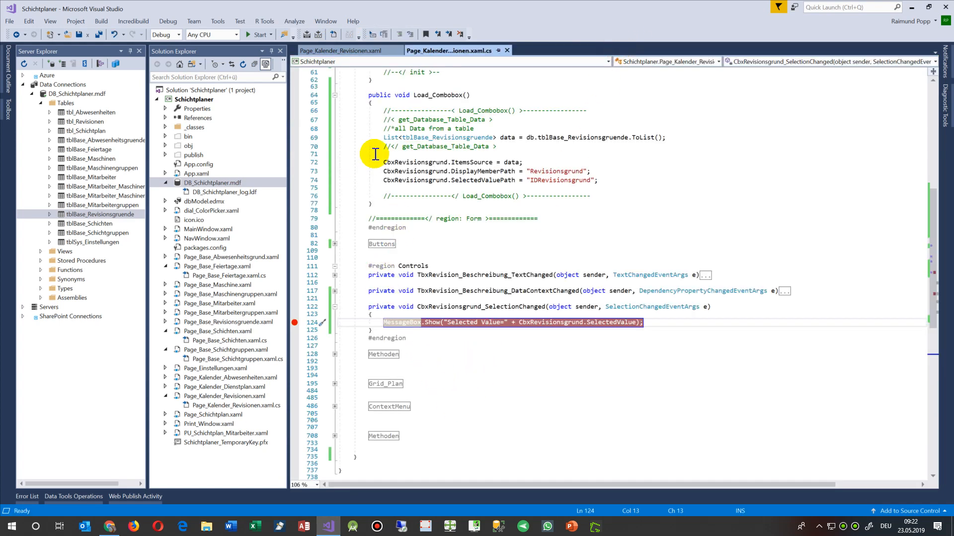
mouse_move(388, 137)
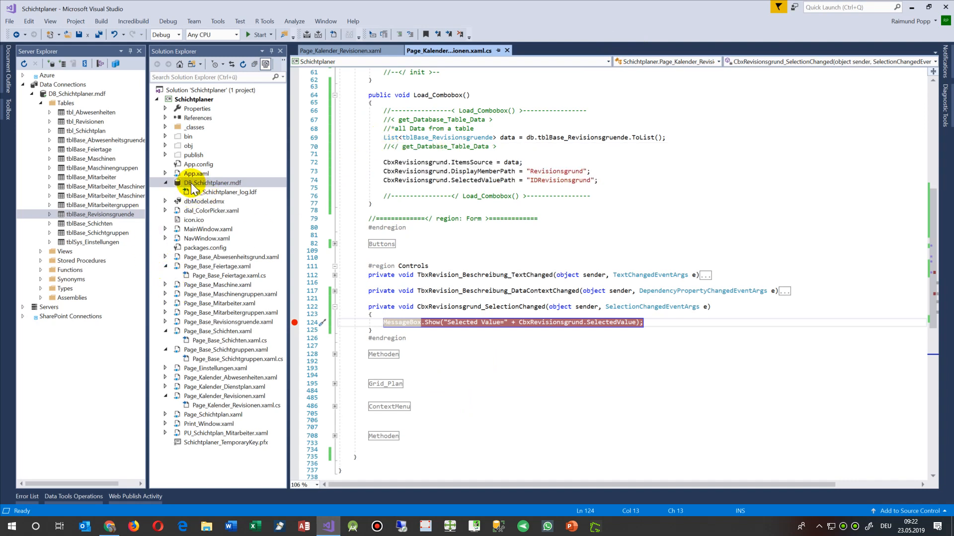
mouse_move(108, 265)
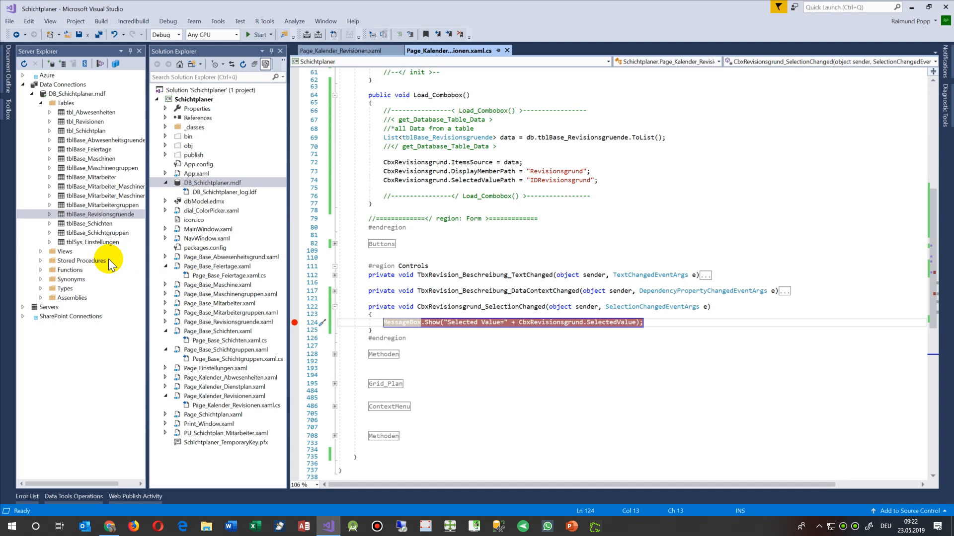
left_click(204, 202)
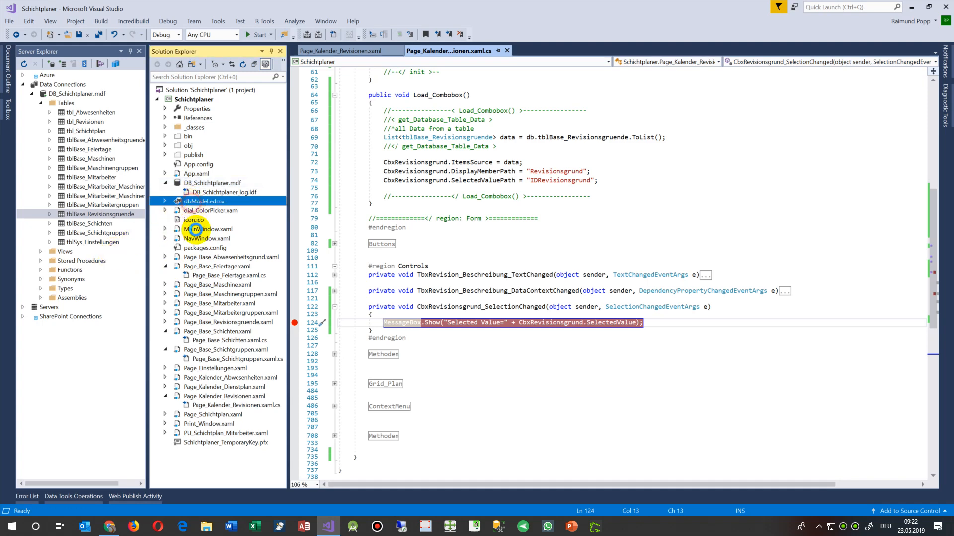
Step: View the dbModel.edmx entity diagram, close it, and switch to Page_Kalender_Revisionen.xaml
double_click(203, 201)
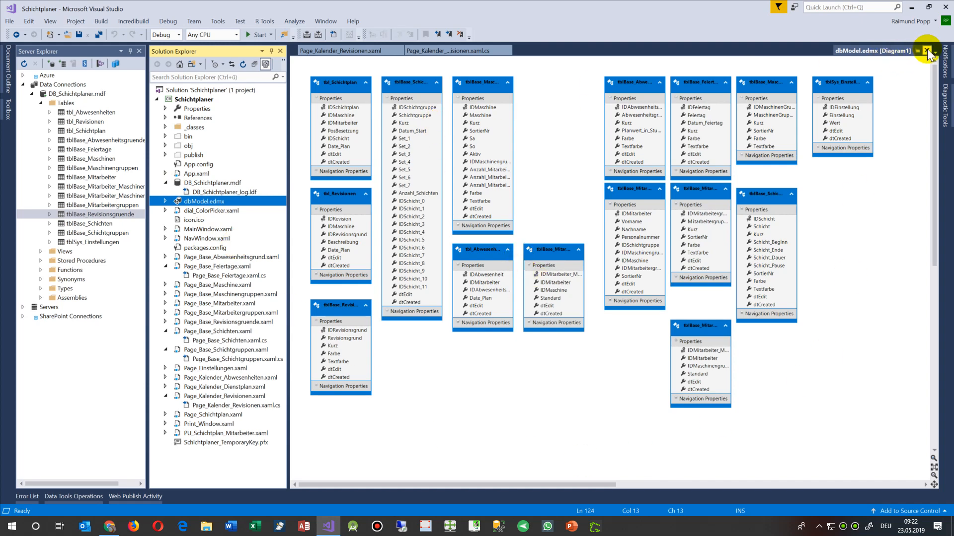
mouse_move(927, 50)
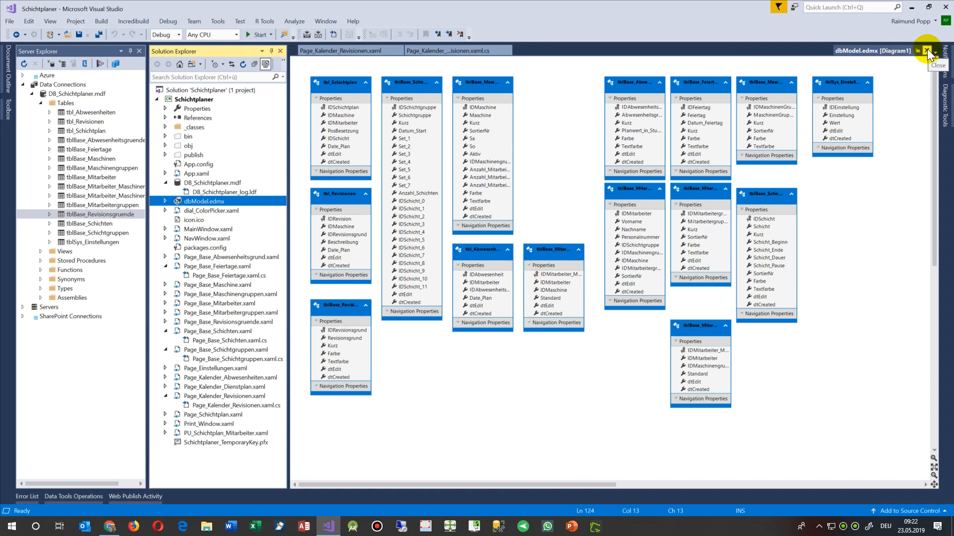
left_click(927, 51)
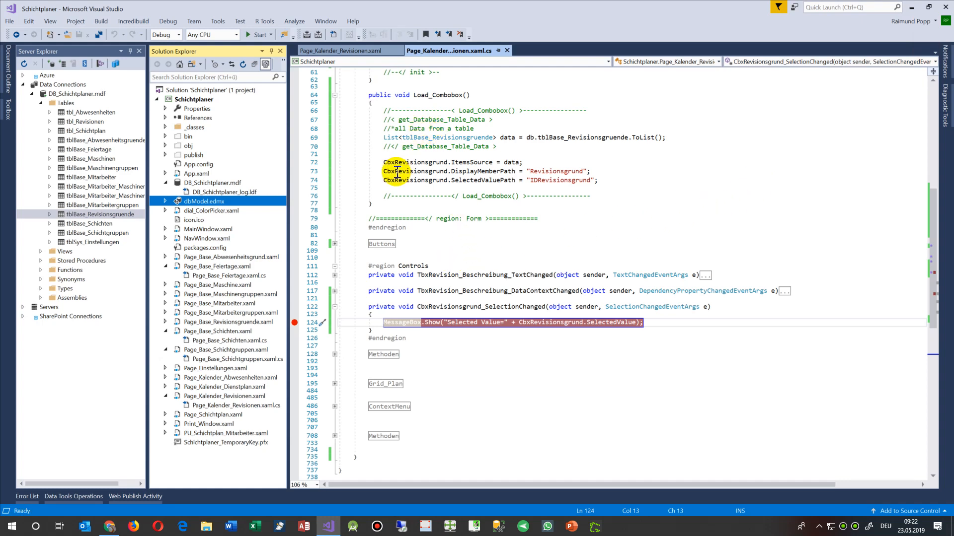
left_click(342, 49)
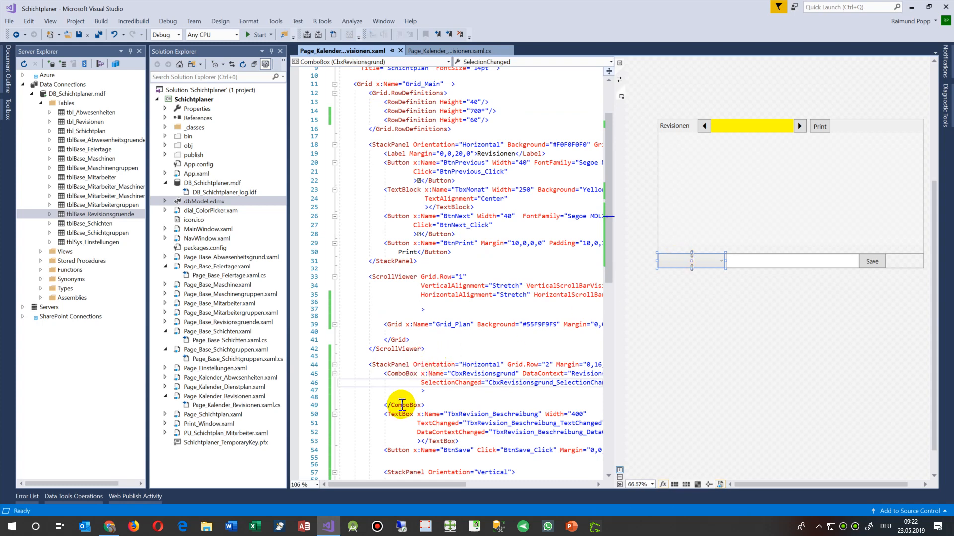
Step: Replace the CbxRevisionsgrund ComboBox's DataContext attribute with Margin="0,0,5,0" in the XAML
scroll("down", 3)
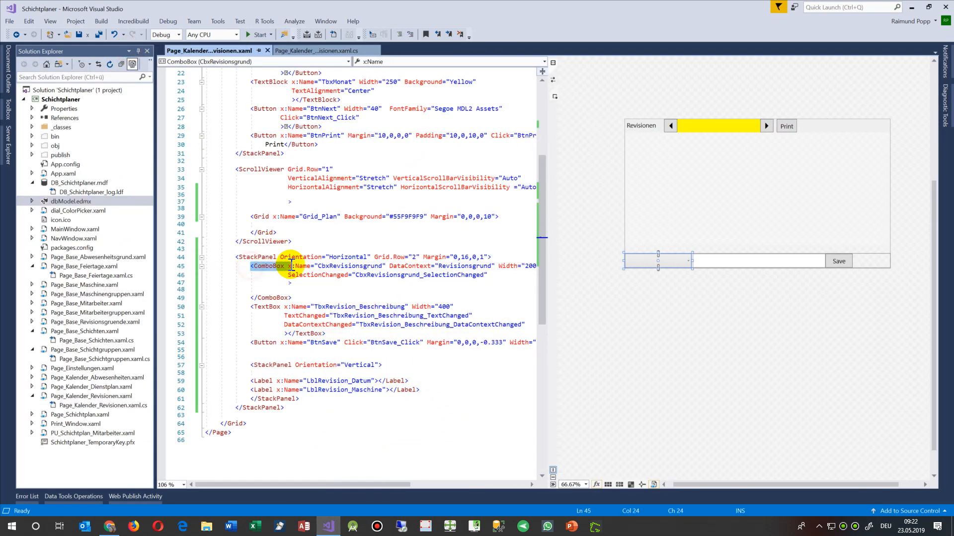
left_click(294, 270)
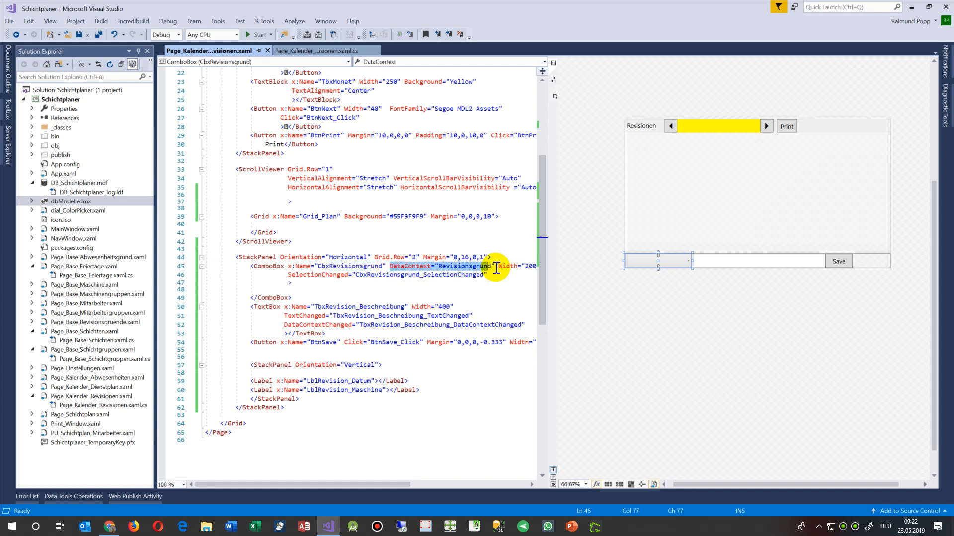
type("Margin=\"0,0,5,0\"")
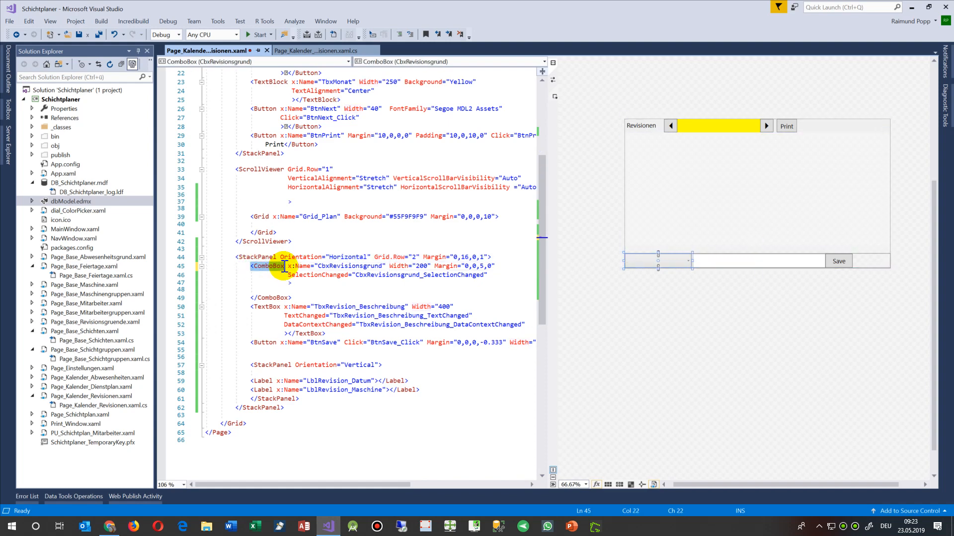
left_click(292, 297)
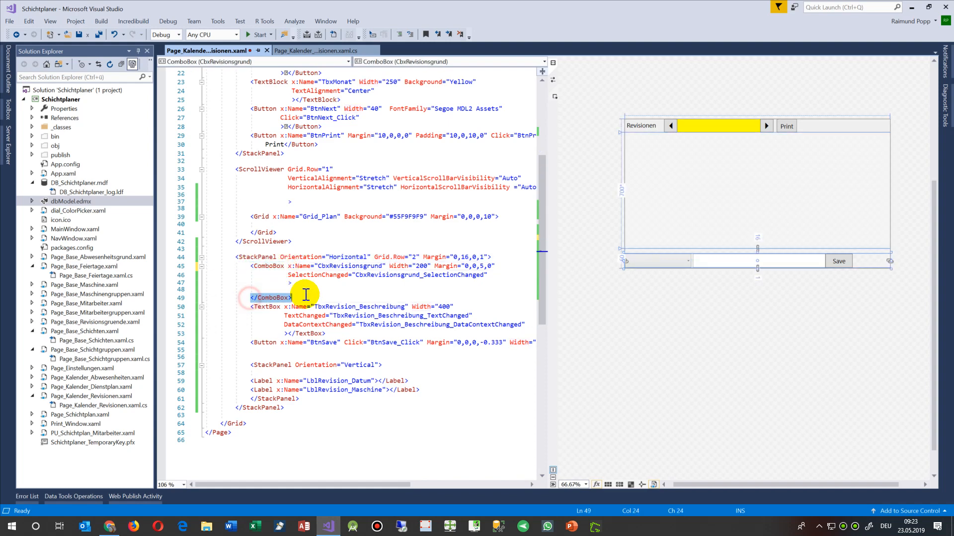
left_click(319, 51)
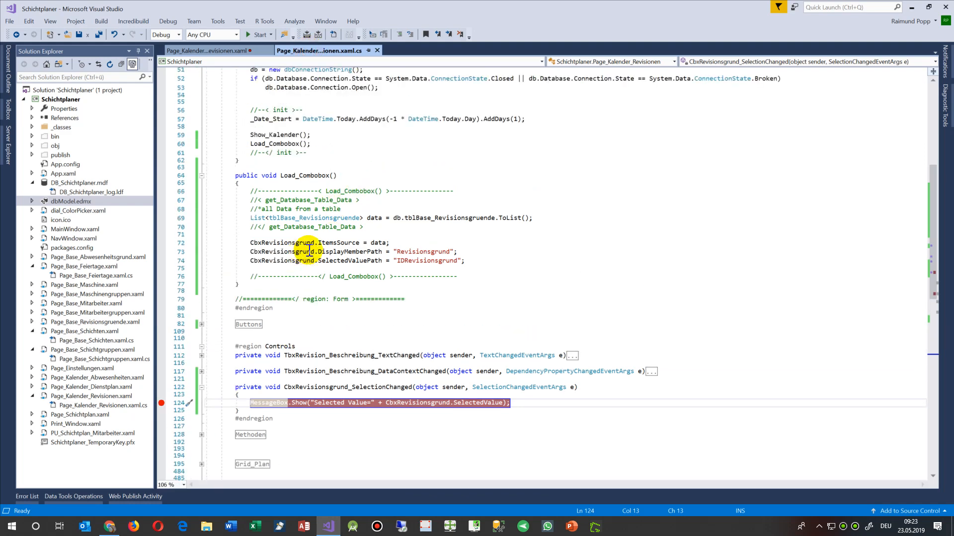
Step: Review the Load_Combobox line that loads tblBase_Revisionsgruende rows via db into data
scroll("up", 3)
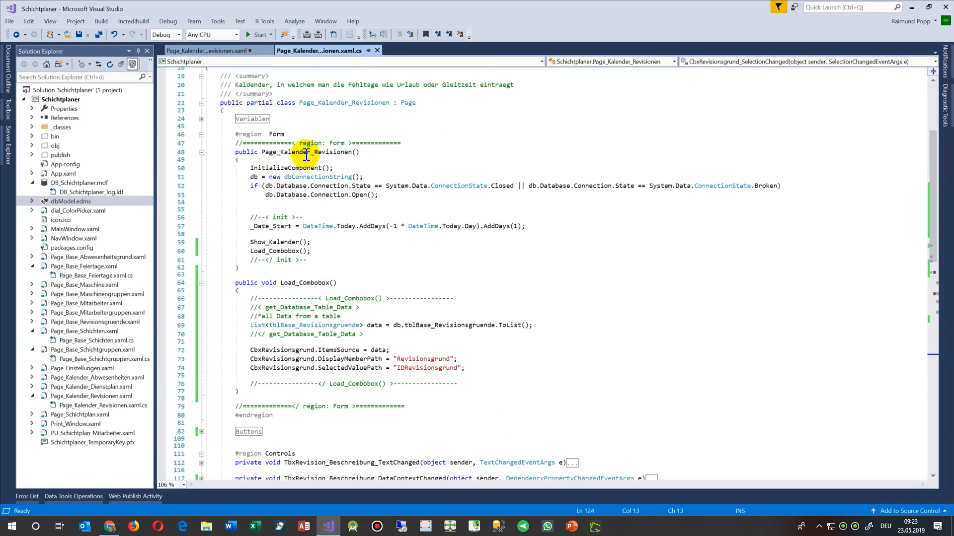
mouse_move(408, 102)
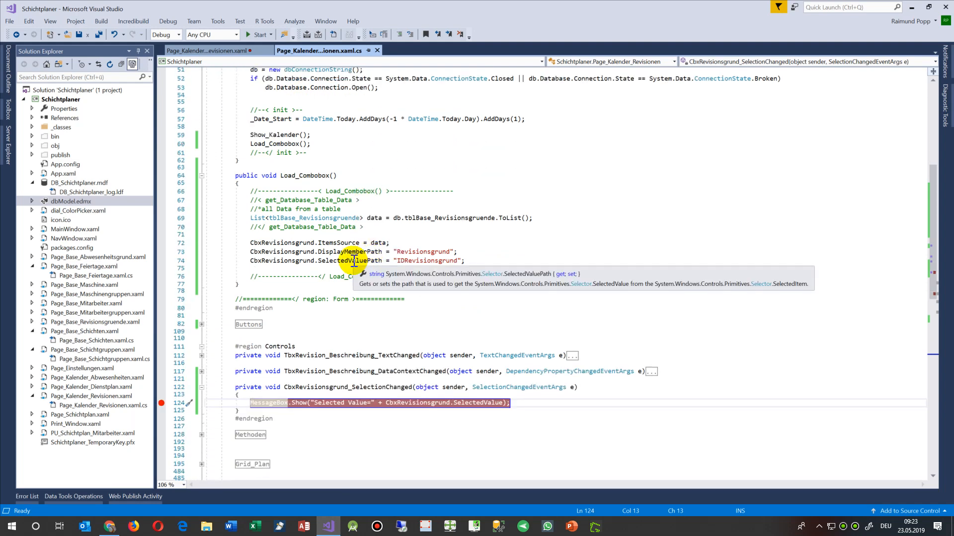
left_click(253, 218)
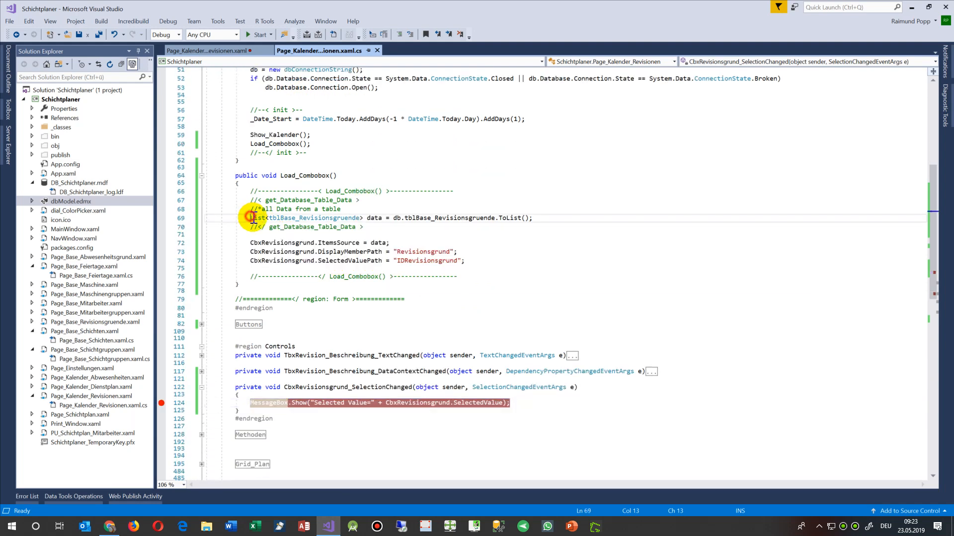
left_click(302, 229)
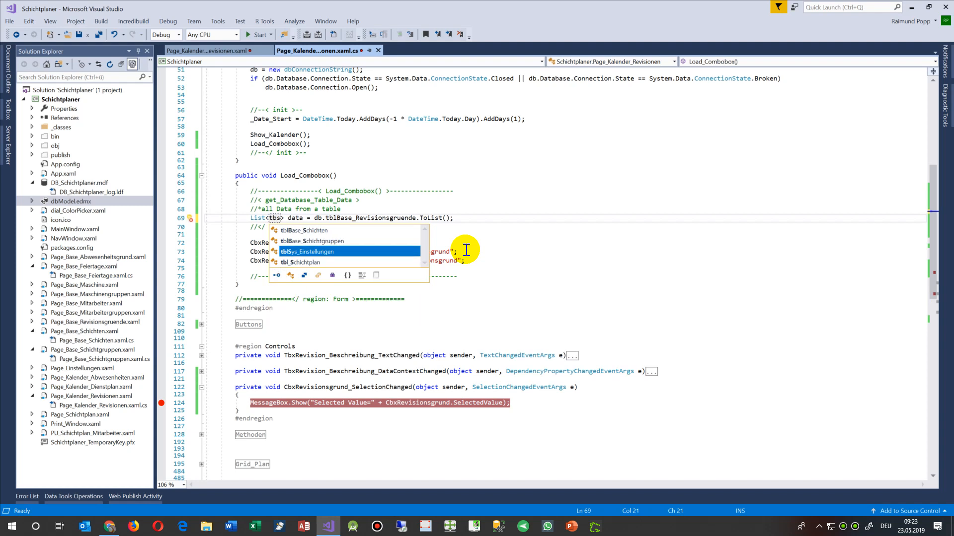
mouse_move(371, 260)
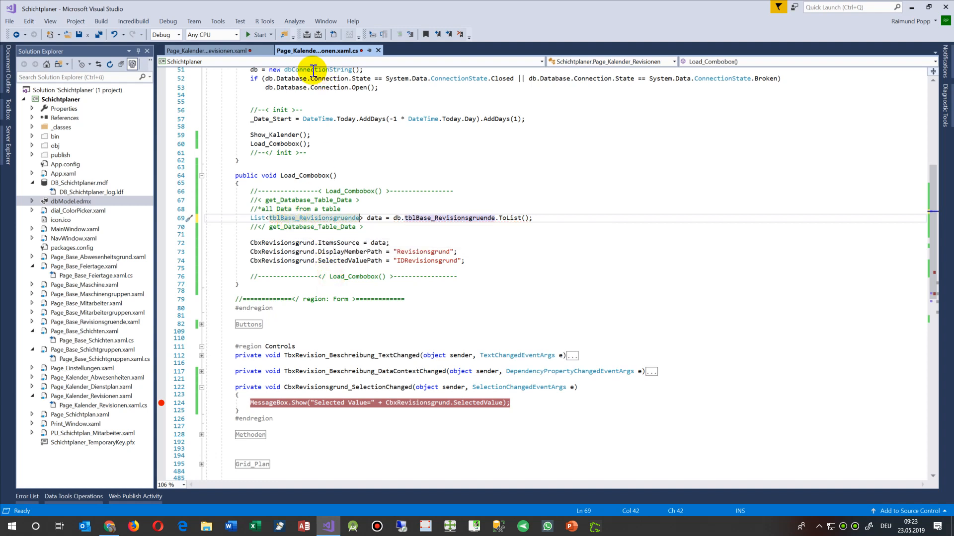
mouse_move(55, 173)
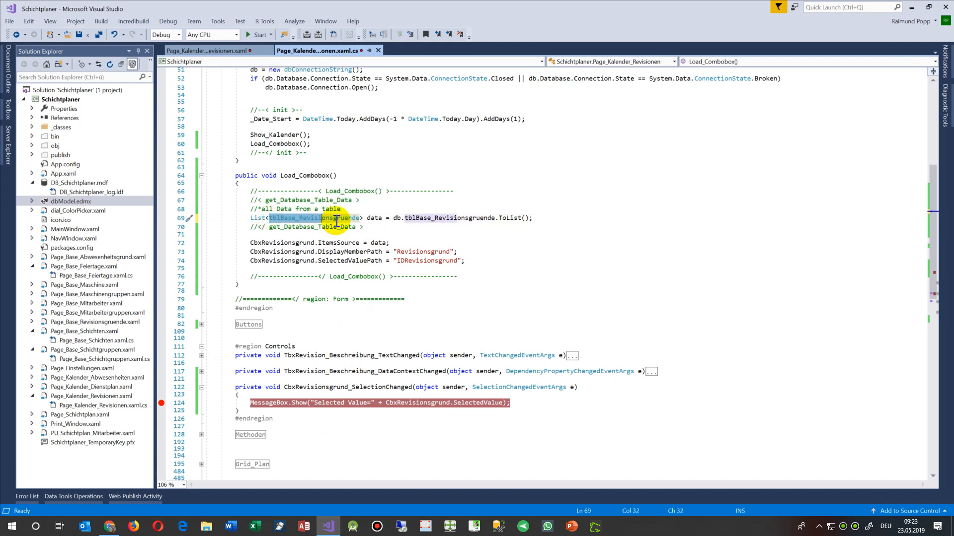
mouse_move(266, 217)
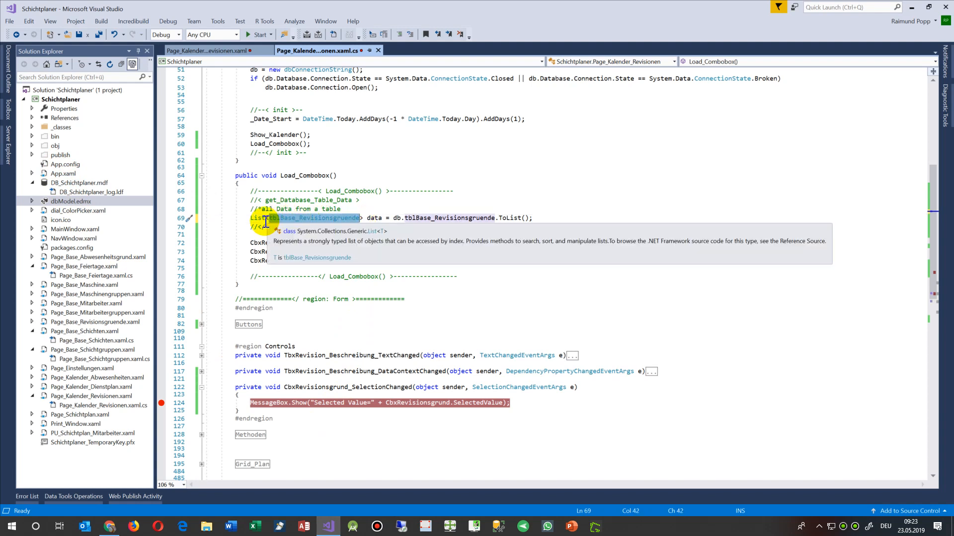
mouse_move(316, 217)
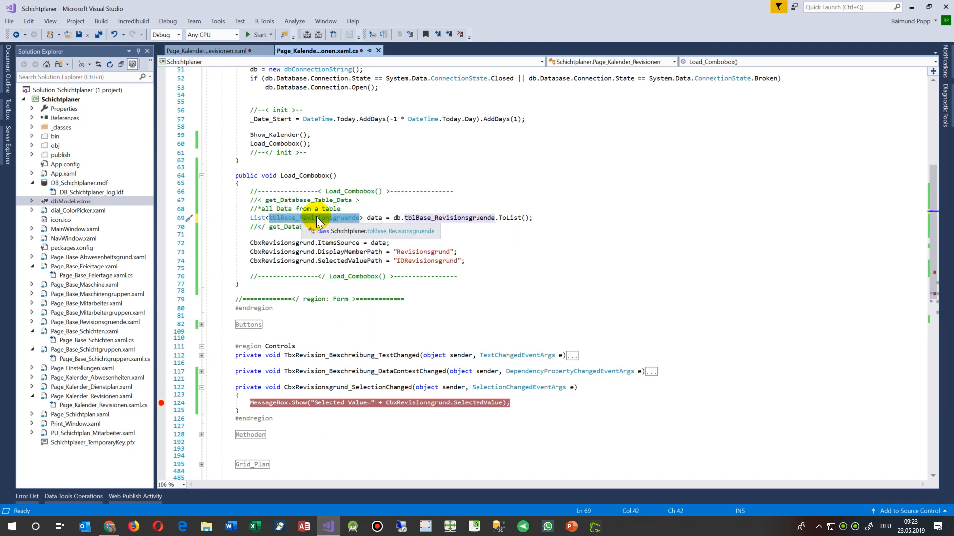
mouse_move(326, 225)
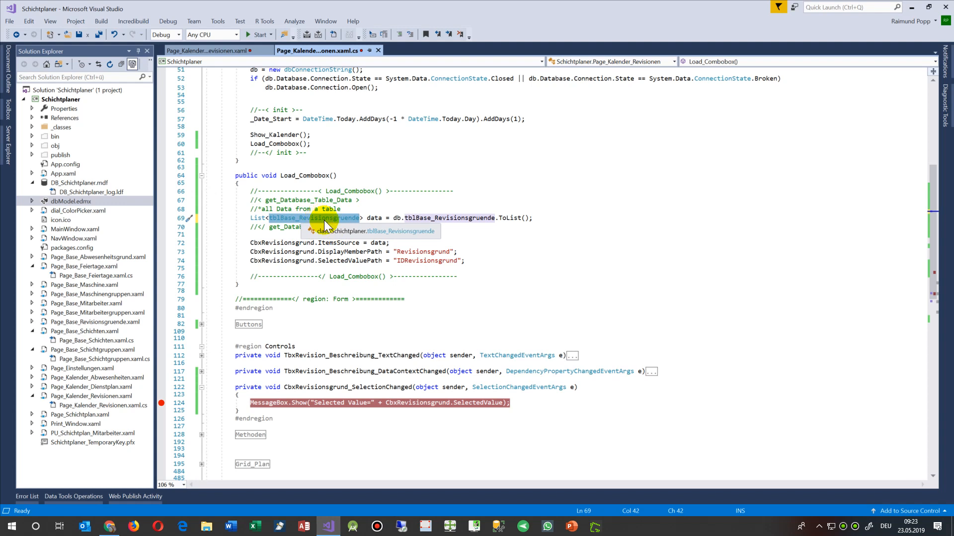
mouse_move(375, 220)
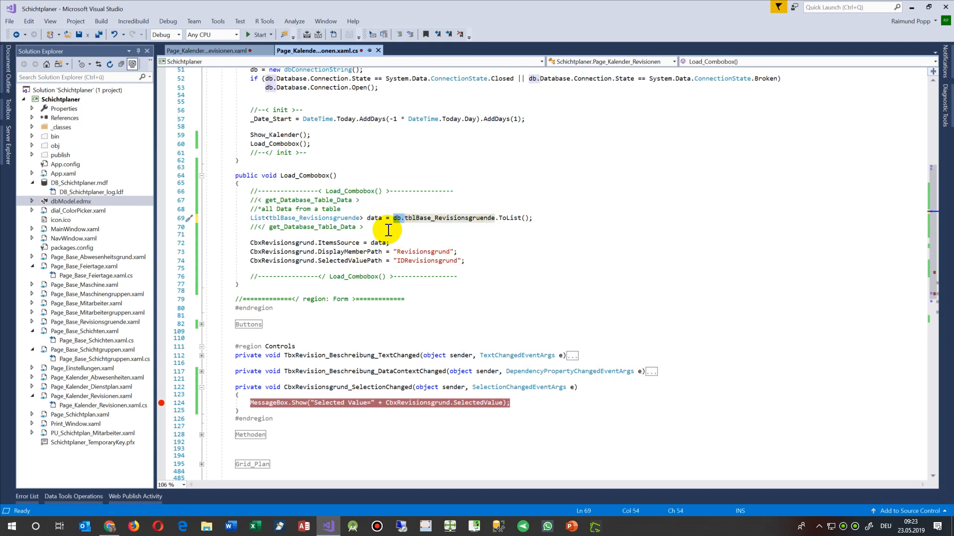
mouse_move(402, 220)
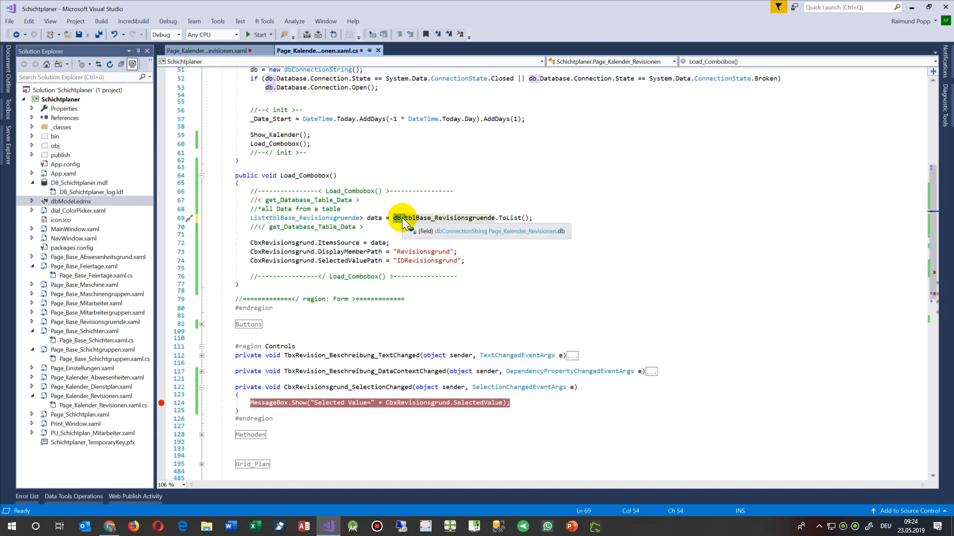
left_click(404, 217)
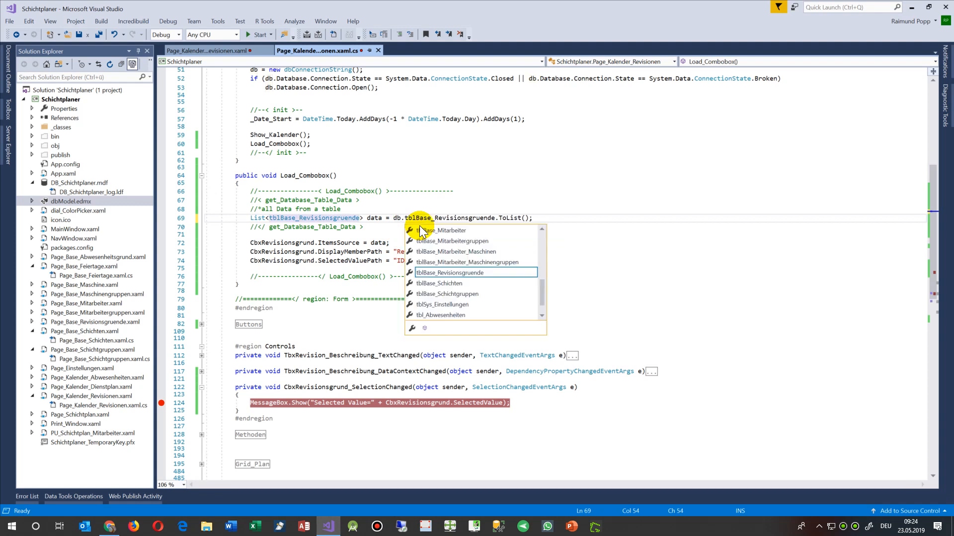
mouse_move(458, 272)
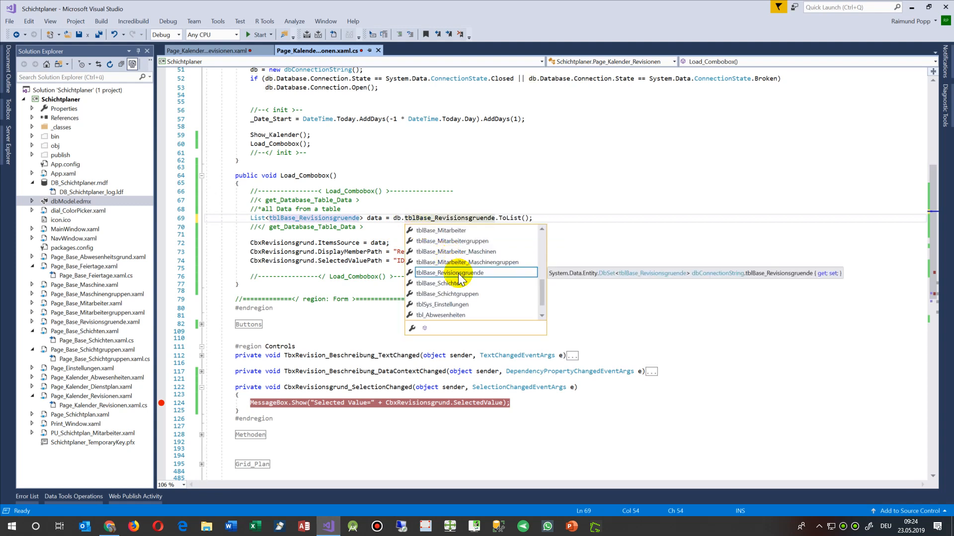
mouse_move(510, 221)
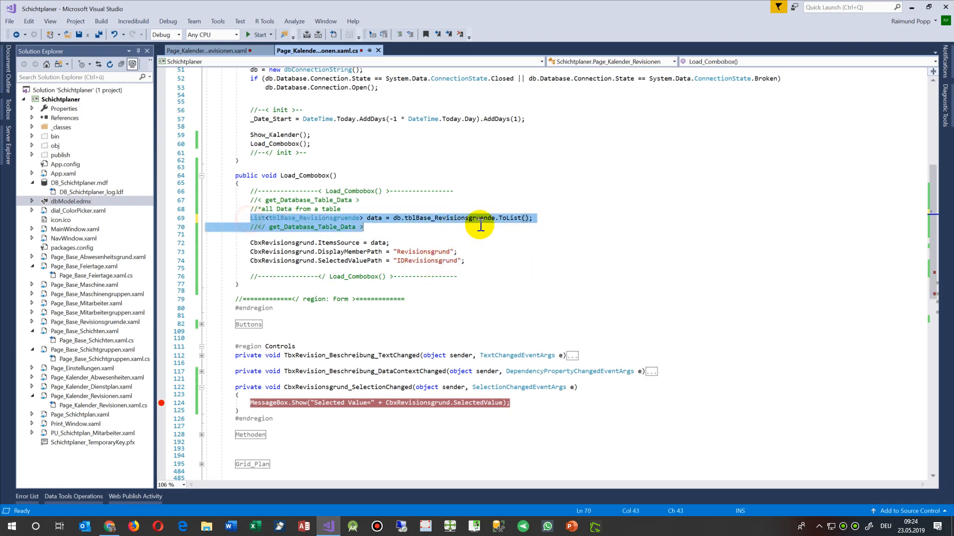
left_click(531, 217)
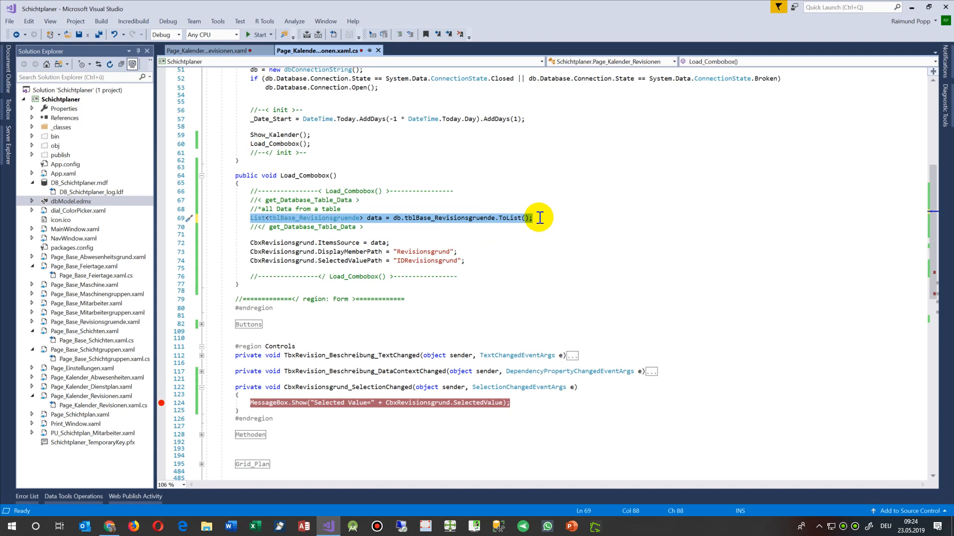
mouse_move(365, 226)
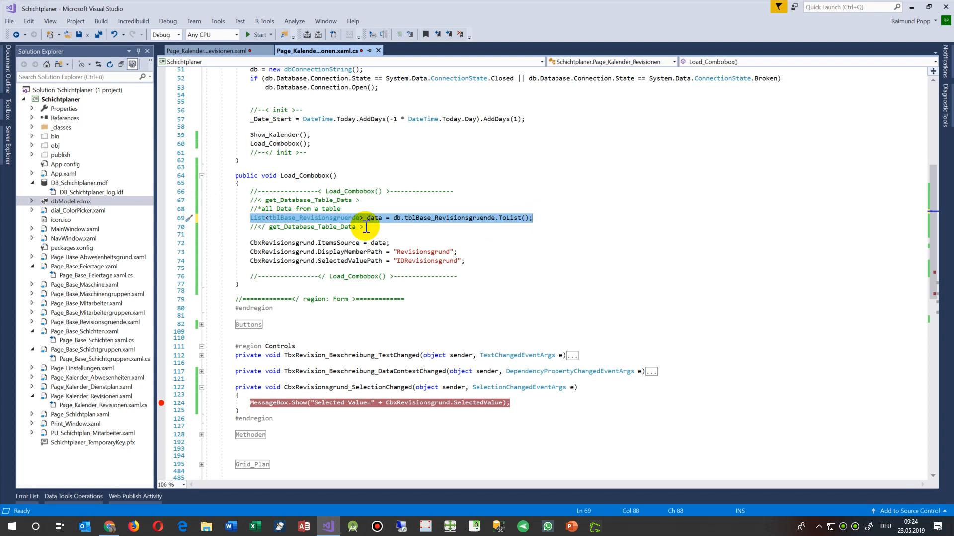
mouse_move(357, 242)
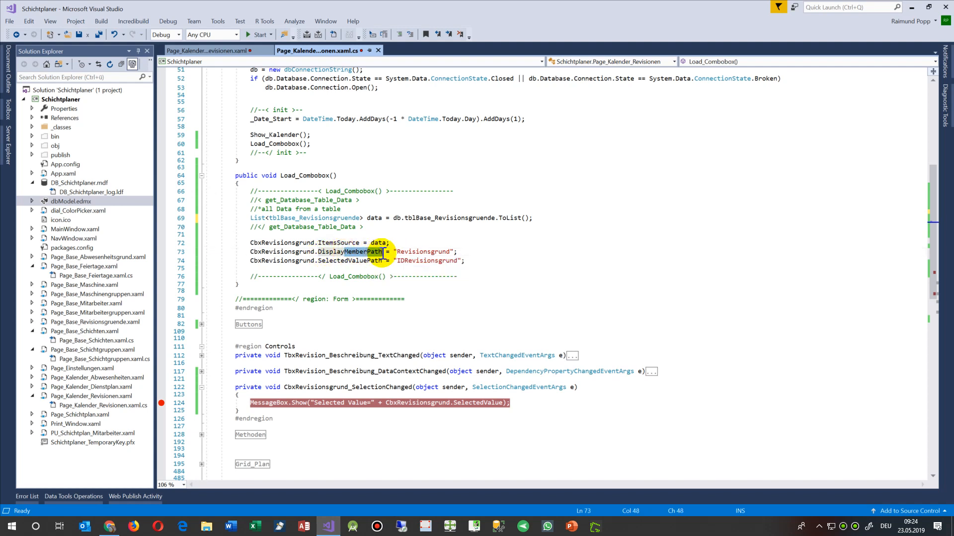
mouse_move(413, 251)
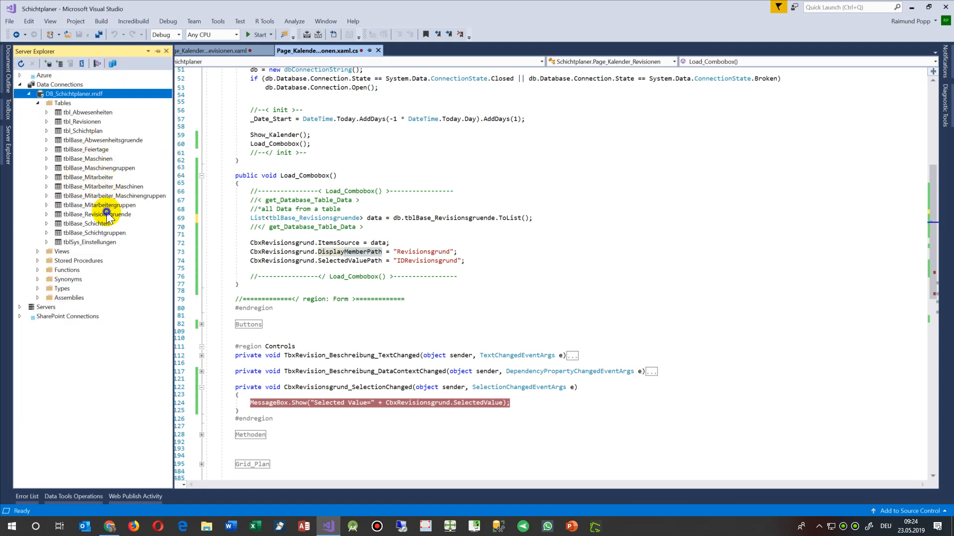
Step: Reopen the tblBase_Revisionsgruende rows, then return to Page_Kalender_Revisionen.xaml.cs
double_click(97, 215)
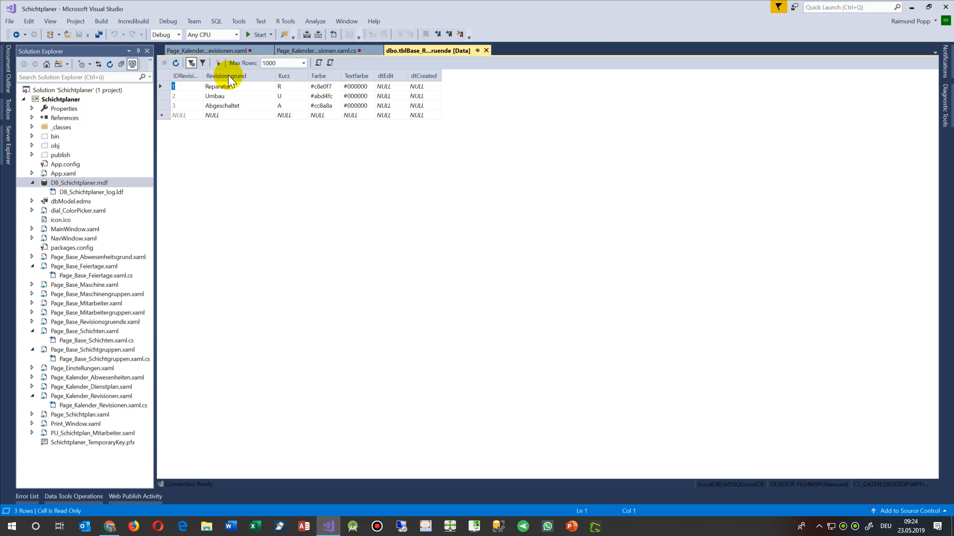
mouse_move(243, 107)
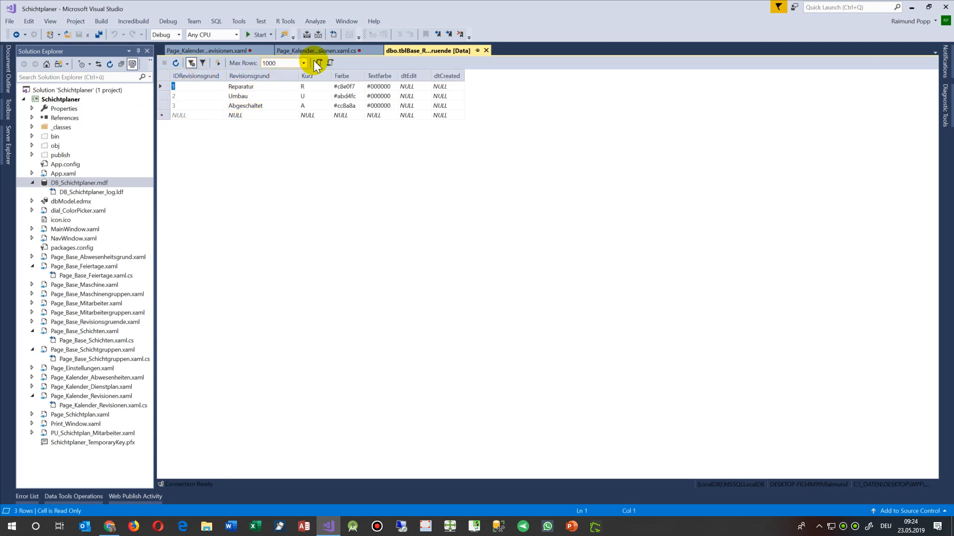
left_click(318, 51)
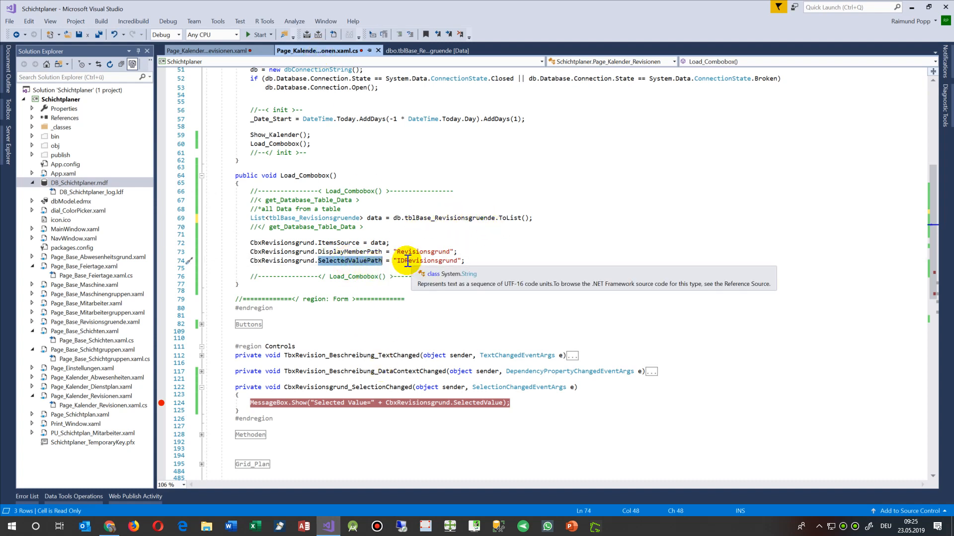
mouse_move(322, 251)
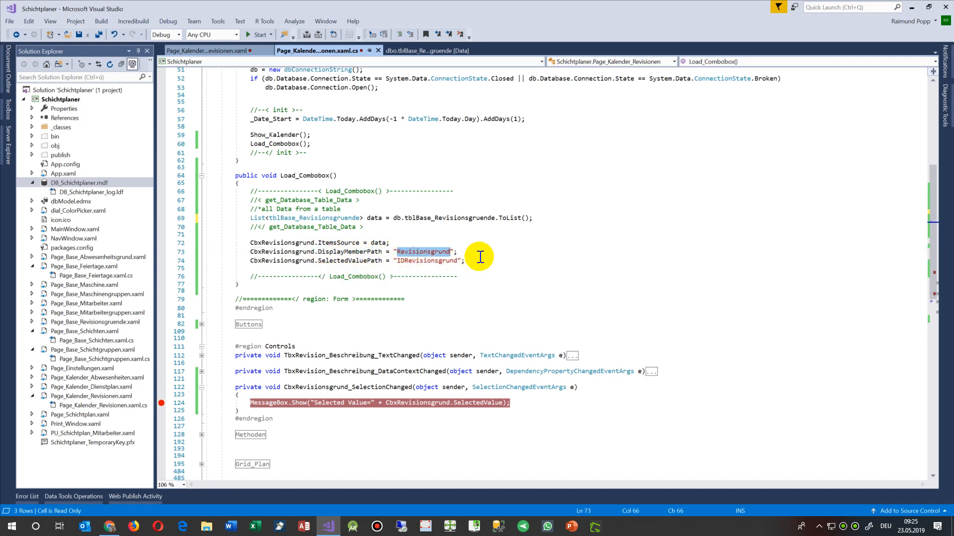
Step: Mark the Revisionsgrund display field line and start a debug build of Schichtplaner
left_click(445, 250)
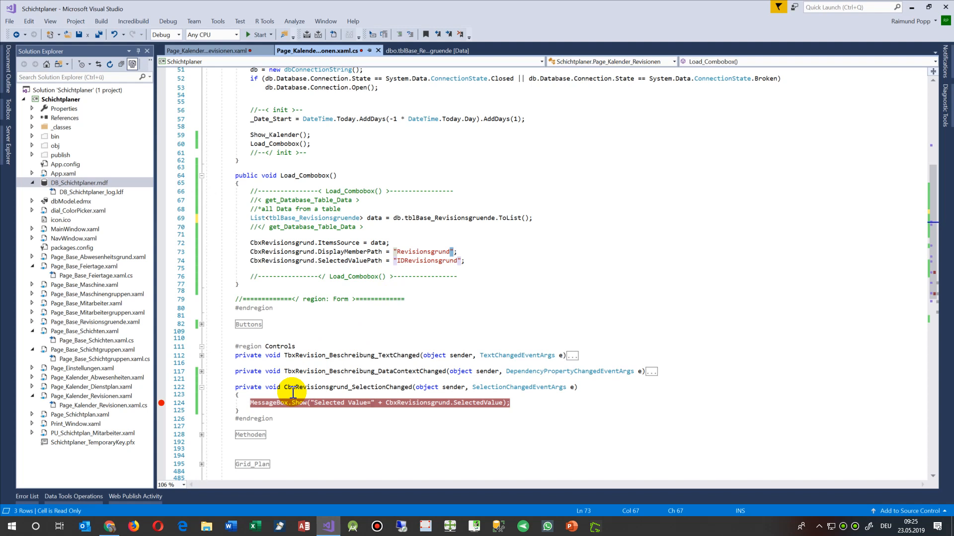
left_click(258, 34)
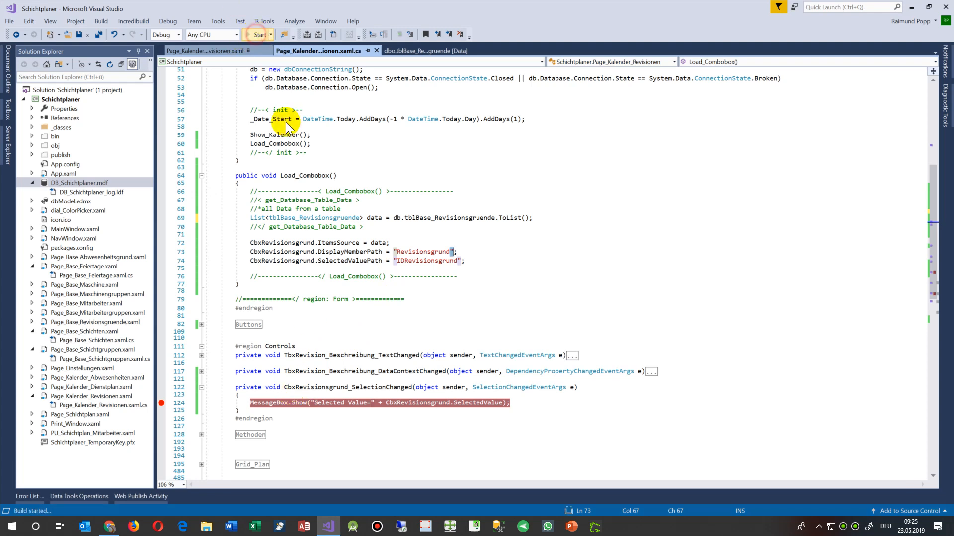
mouse_move(172, 221)
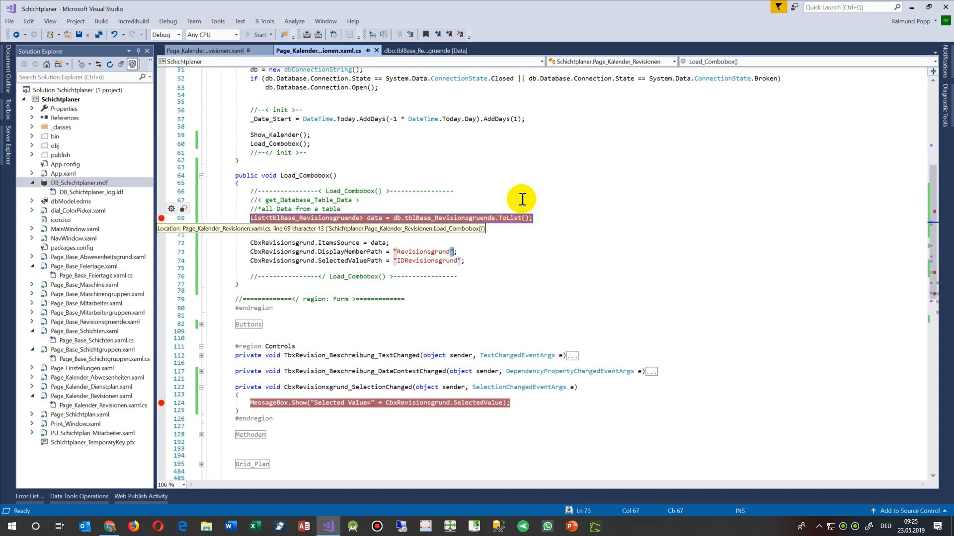
Step: Add the data variable to Watch 1 and expand it to see the three loaded revision reason rows
left_click(255, 34)
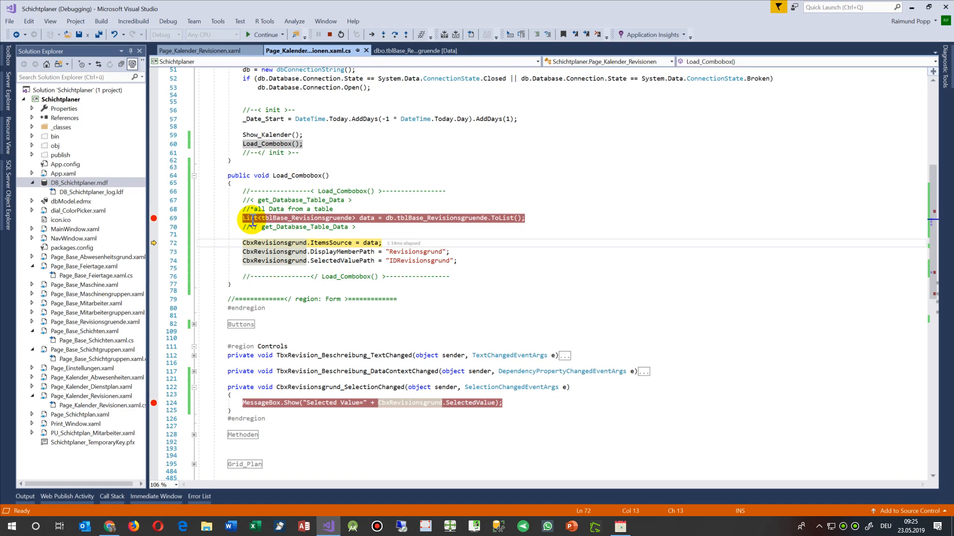
left_click(365, 218)
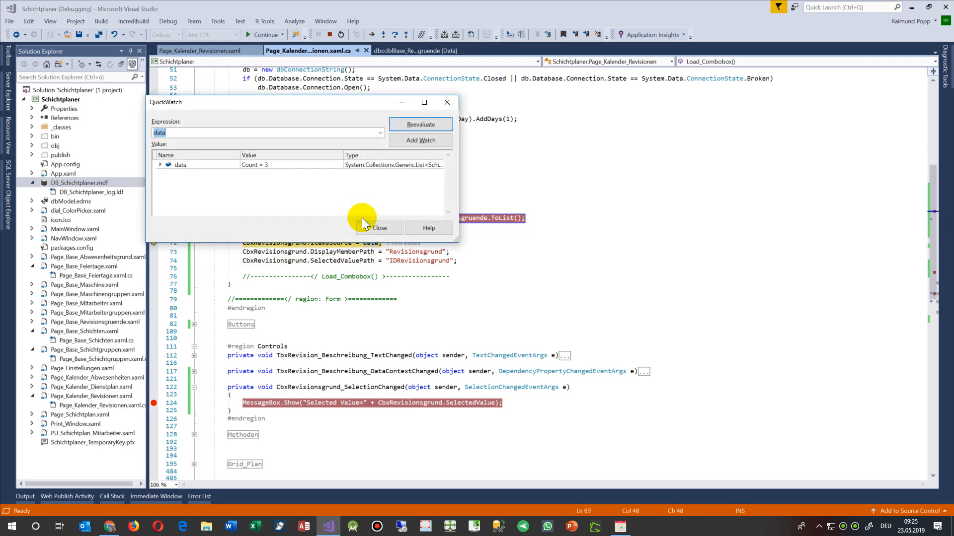
left_click(420, 140)
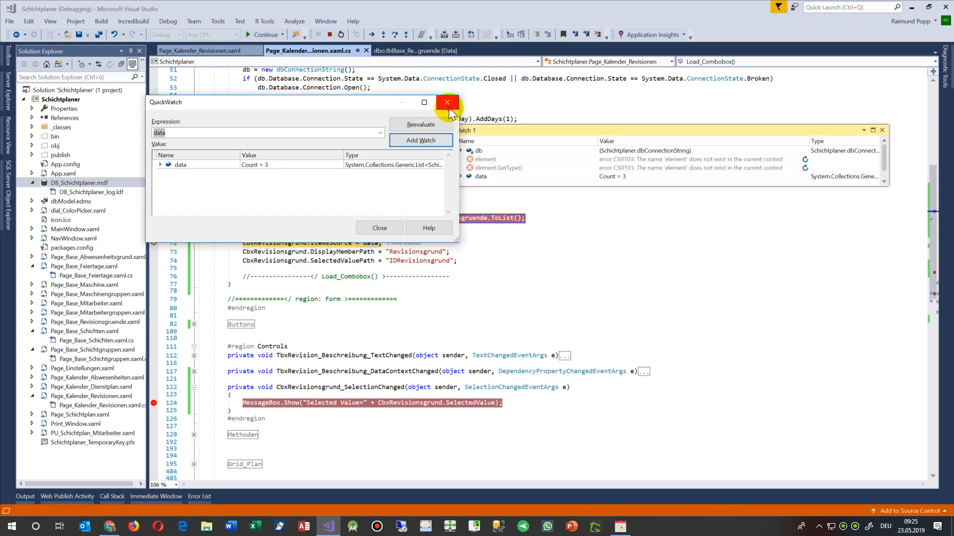
left_click(447, 103)
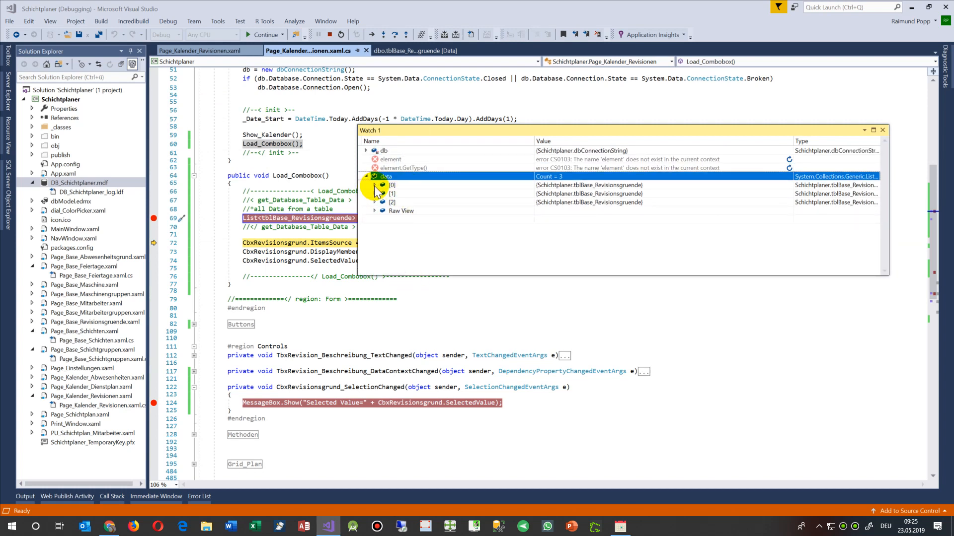
left_click(374, 185)
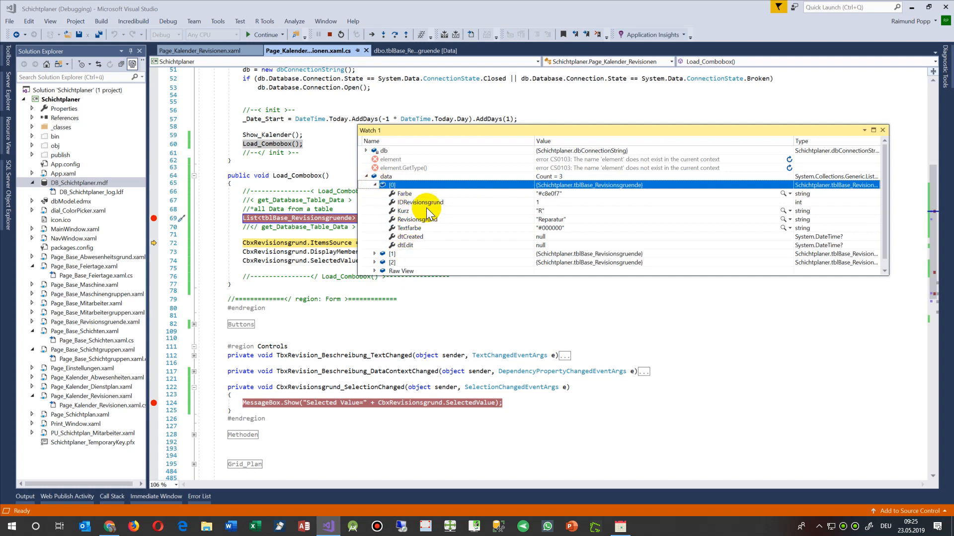
mouse_move(866, 274)
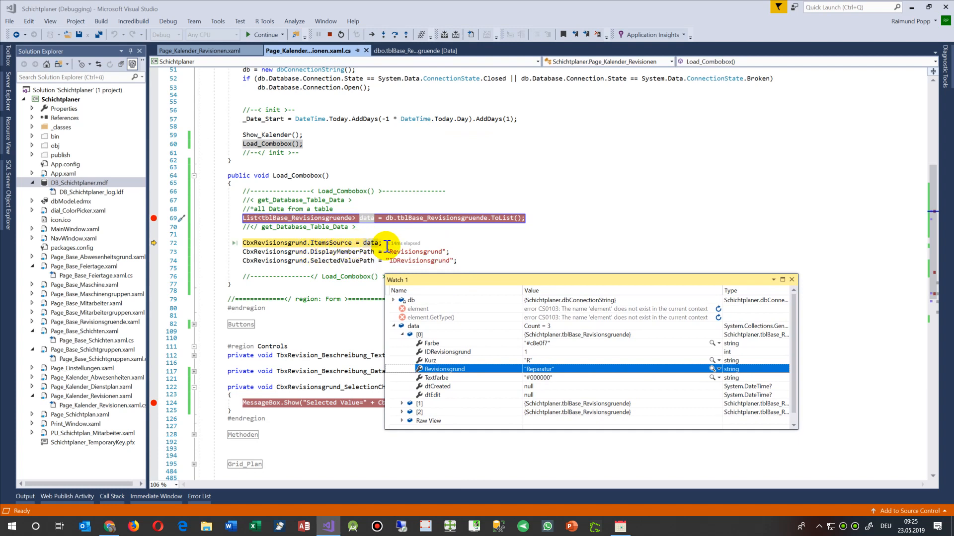
mouse_move(326, 277)
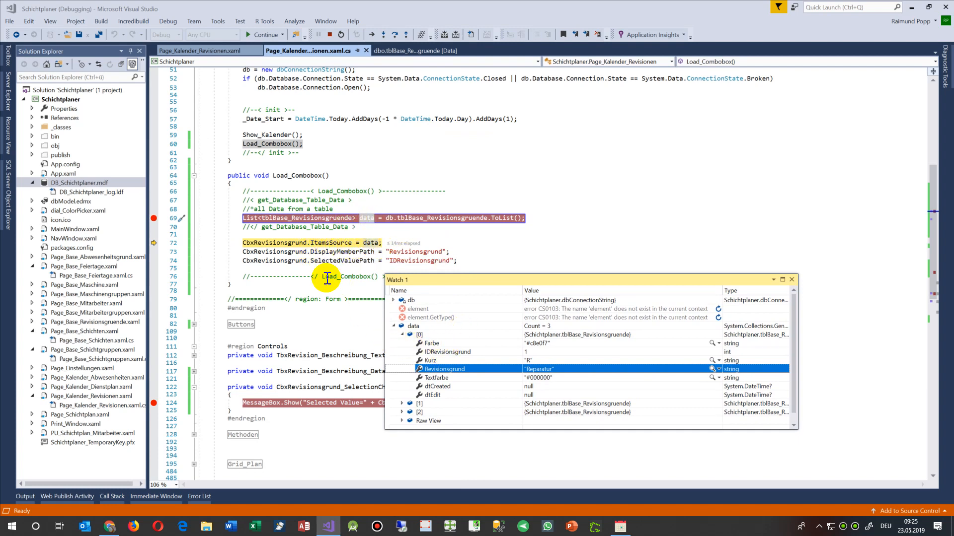
Step: Remove the breakpoint on the data query line 69 and close the Watch window
left_click(245, 218)
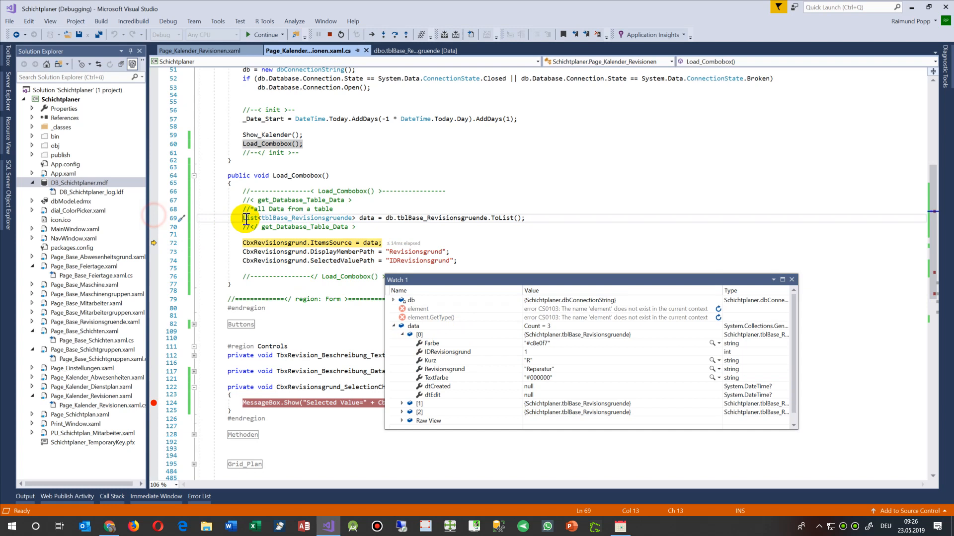
mouse_move(432, 373)
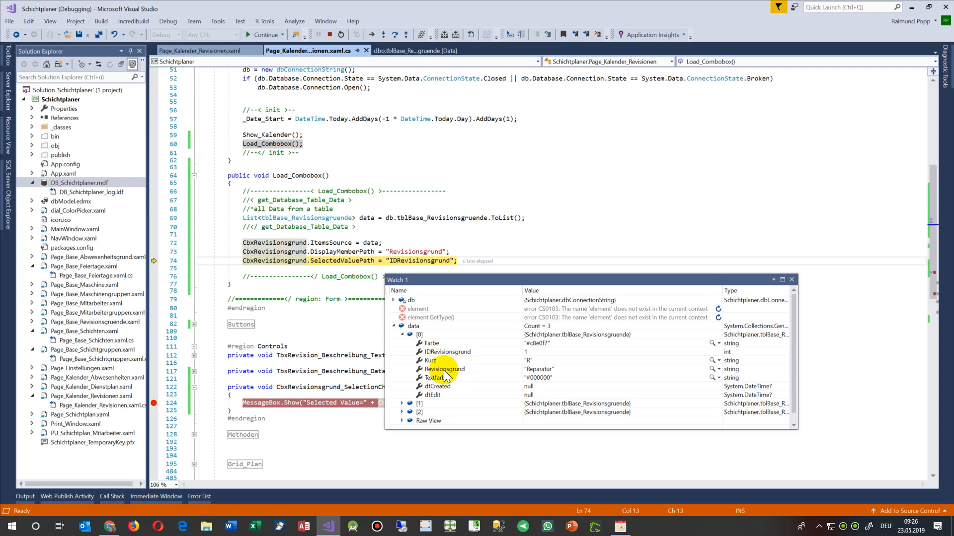
mouse_move(456, 332)
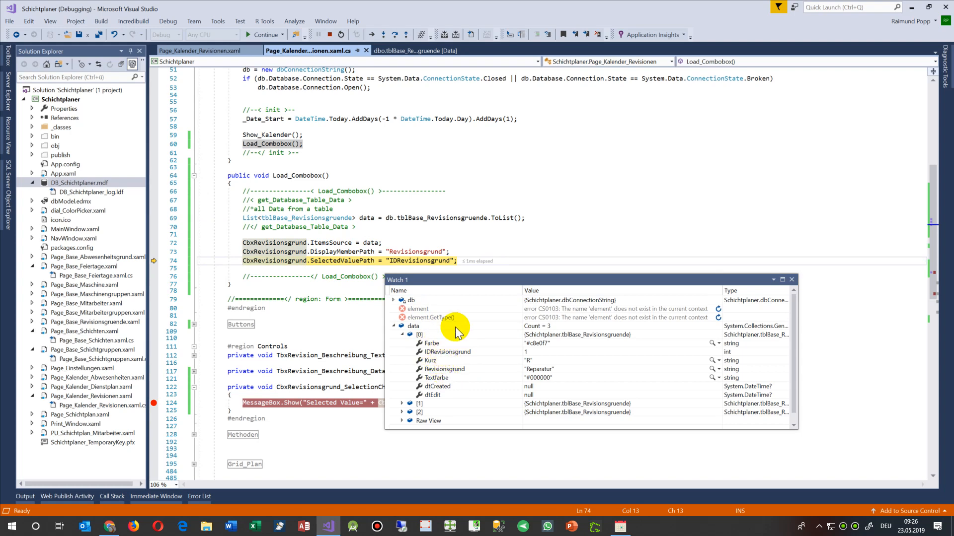
left_click(792, 280)
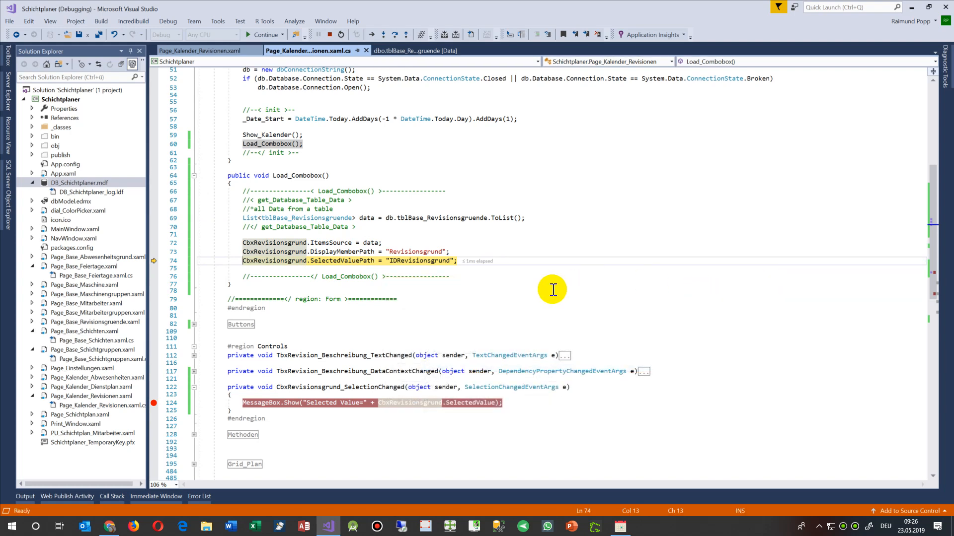
Step: Continue the app and choose Umbau, hitting the SelectionChanged breakpoint at line 124
left_click(263, 35)
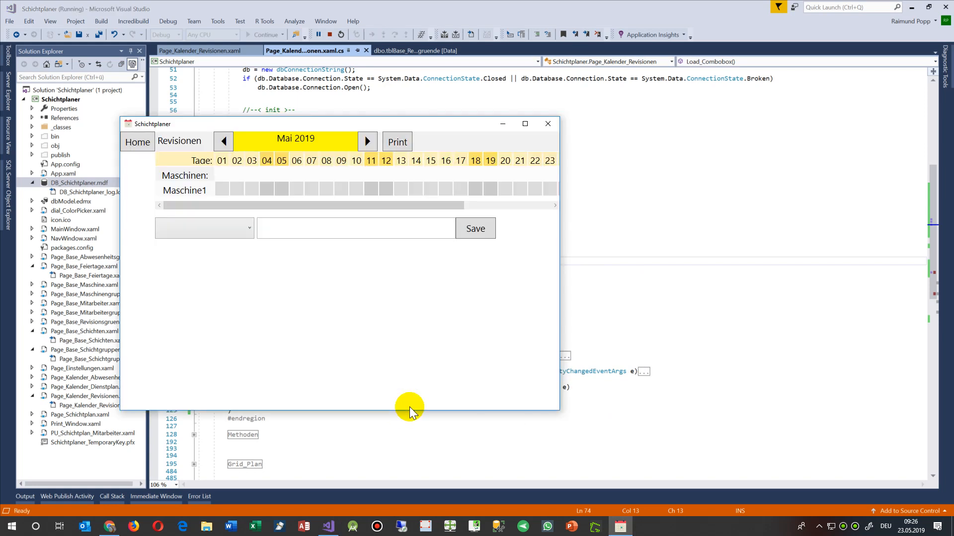
mouse_move(230, 214)
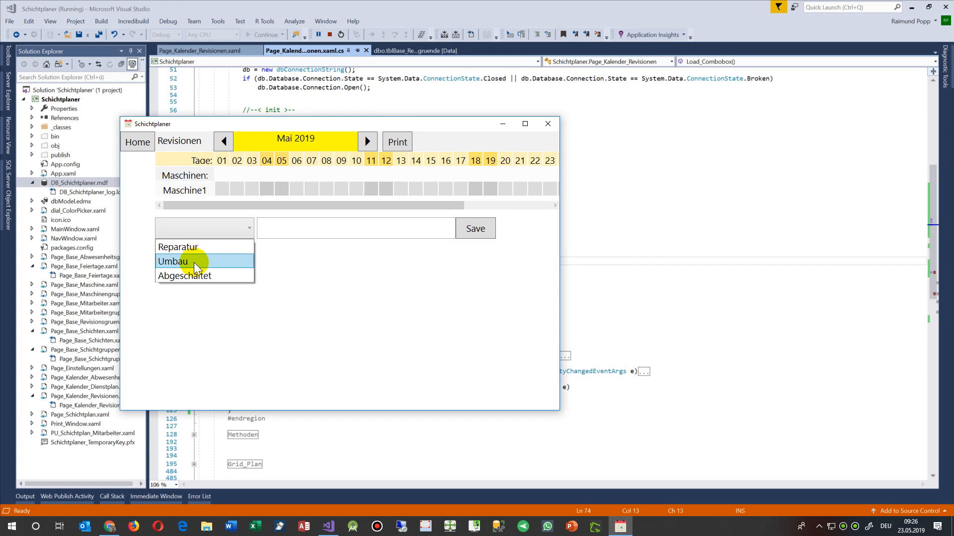
left_click(195, 261)
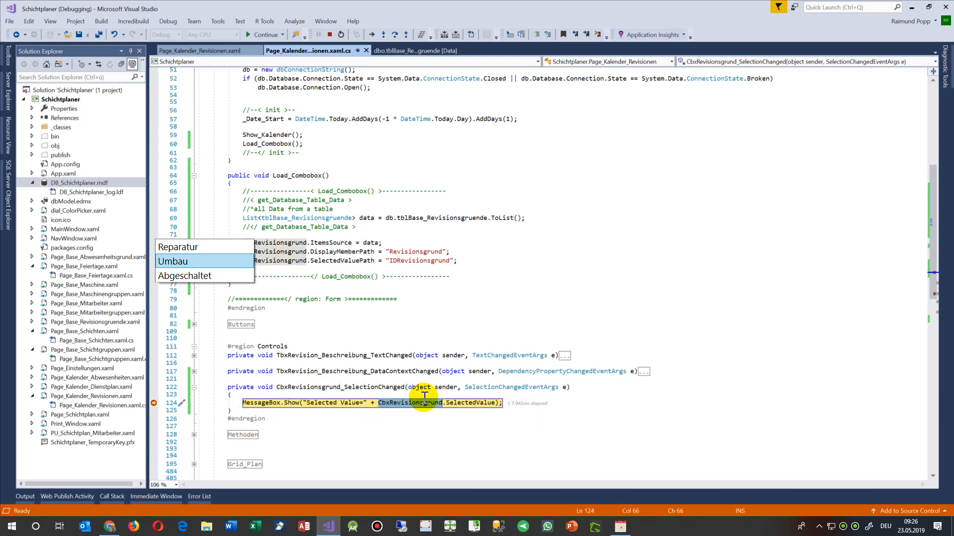
mouse_move(419, 403)
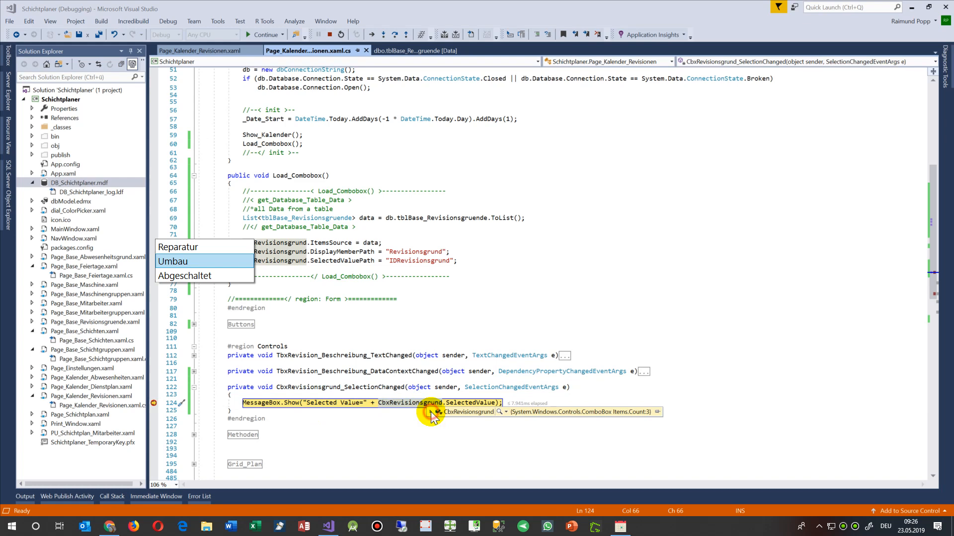
mouse_move(400, 409)
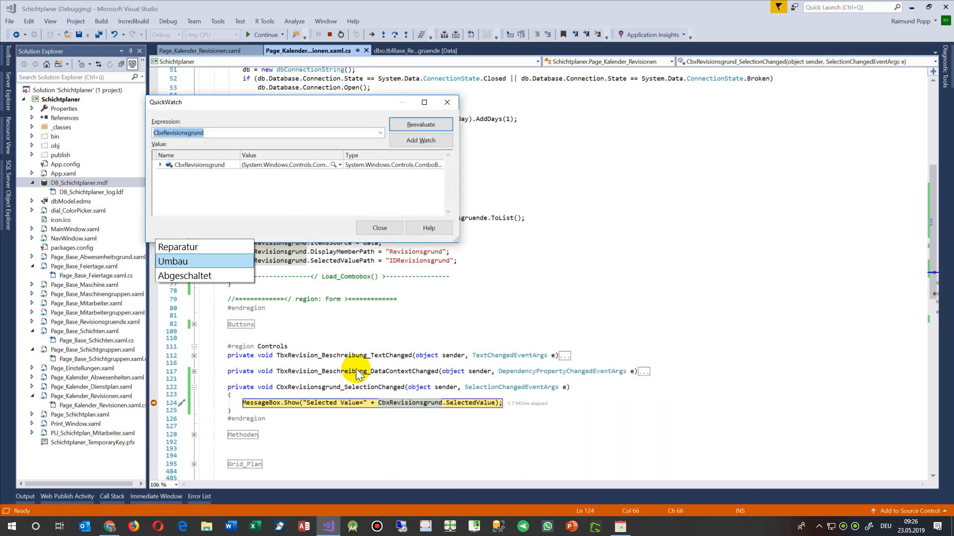
Step: Add CbxRevisionsgrund to Watch 1 and expand its properties
left_click(420, 140)
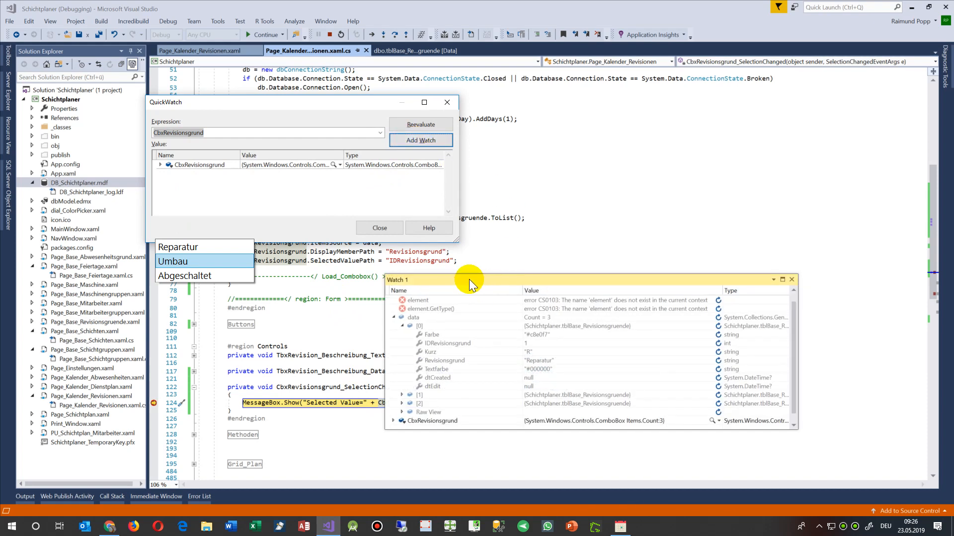
left_click(378, 227)
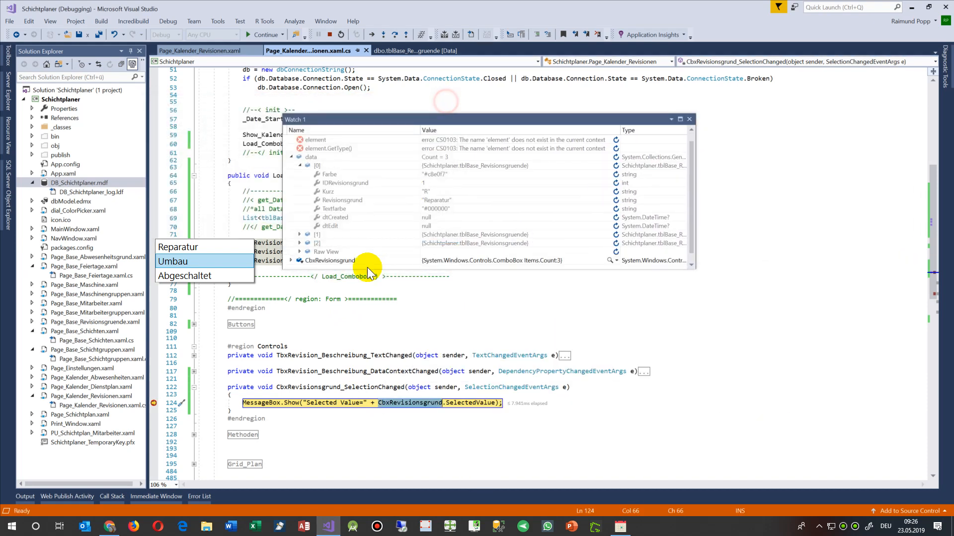
left_click(291, 260)
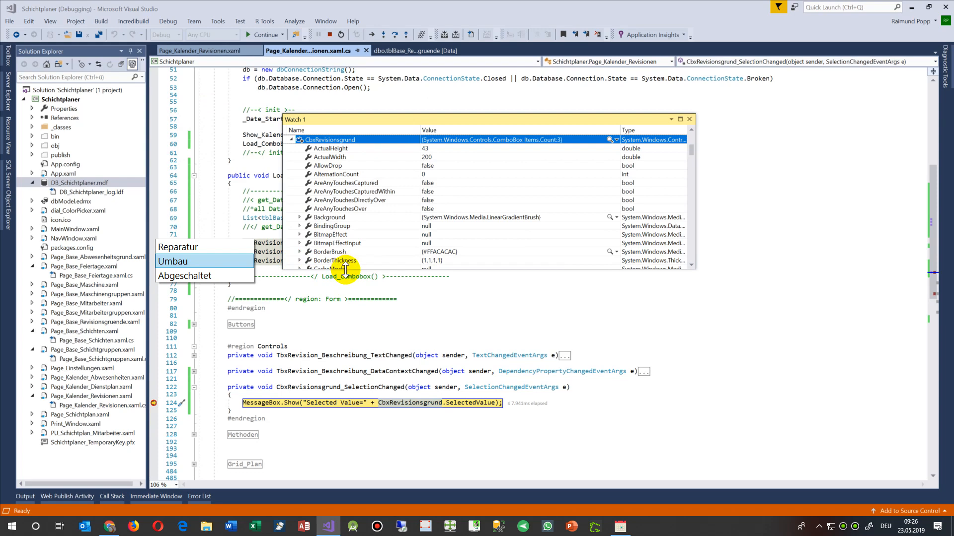
Step: Read SelectedValue 2 and SelectedIndex 1 in the watch, then close Watch 1
scroll("down", 3)
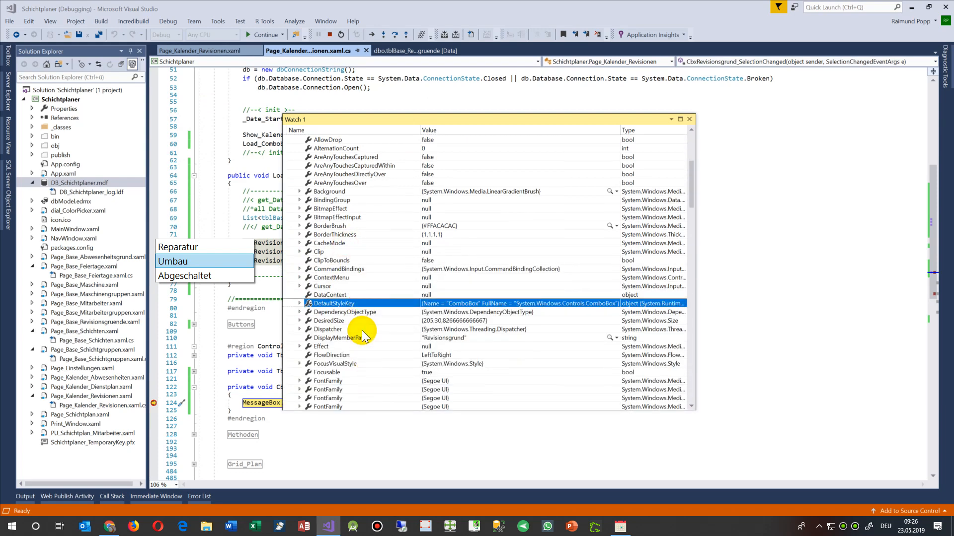
scroll("down", 3)
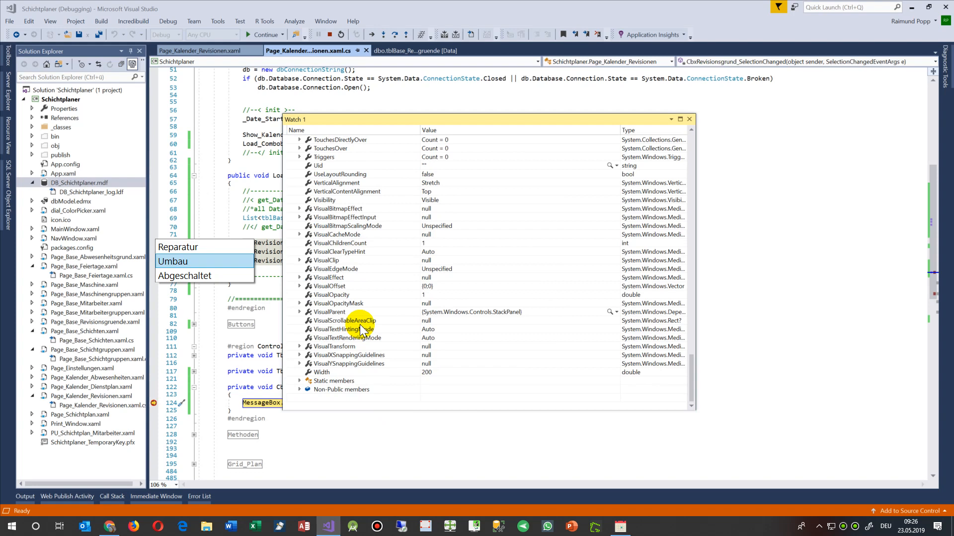
scroll("up", 3)
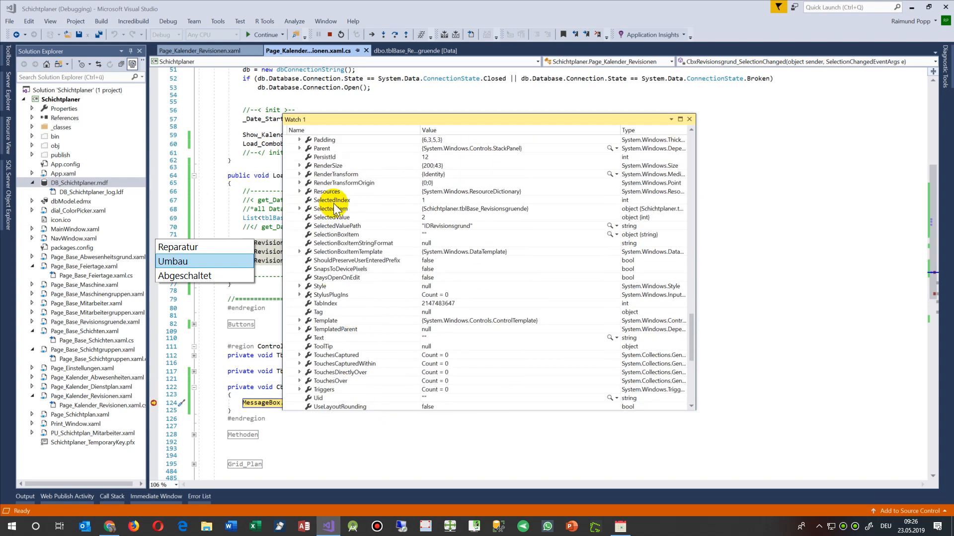
left_click(332, 217)
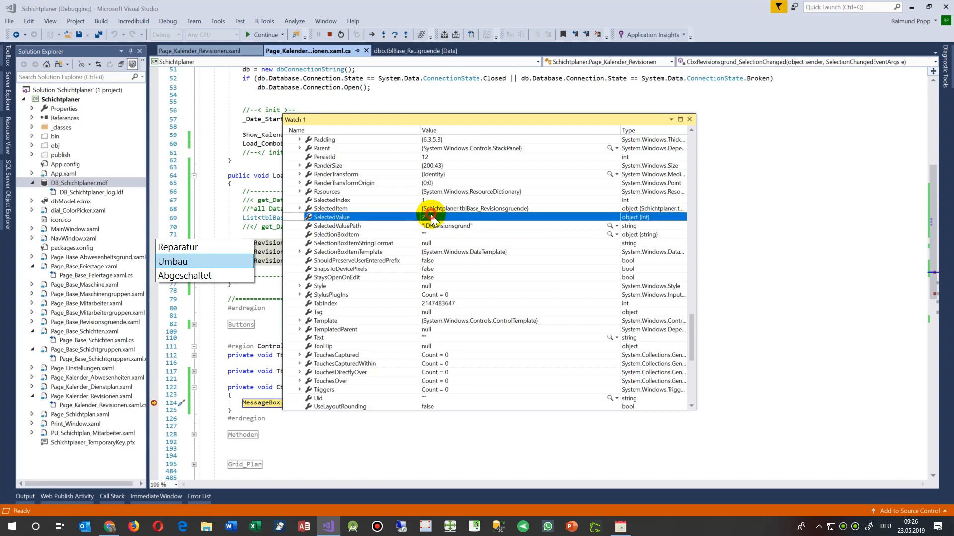
mouse_move(440, 229)
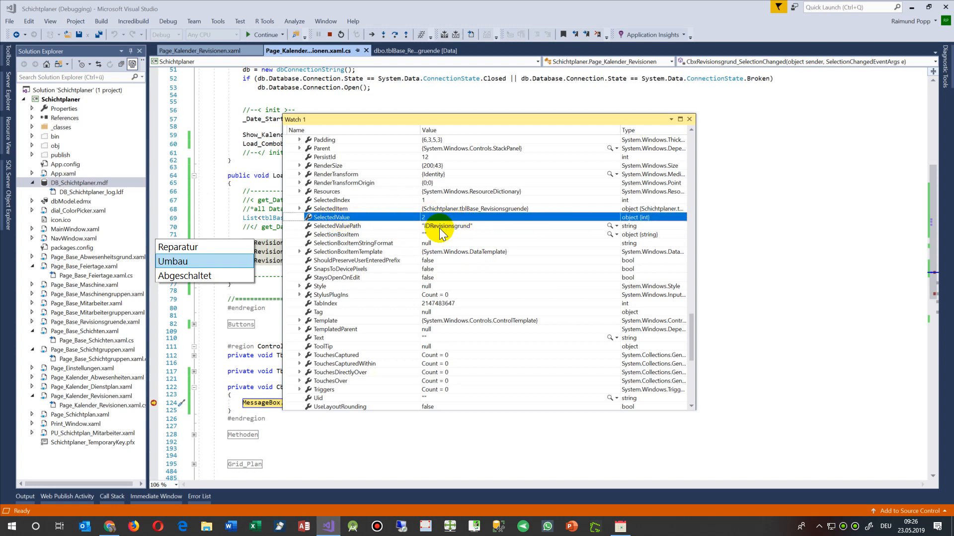
mouse_move(432, 229)
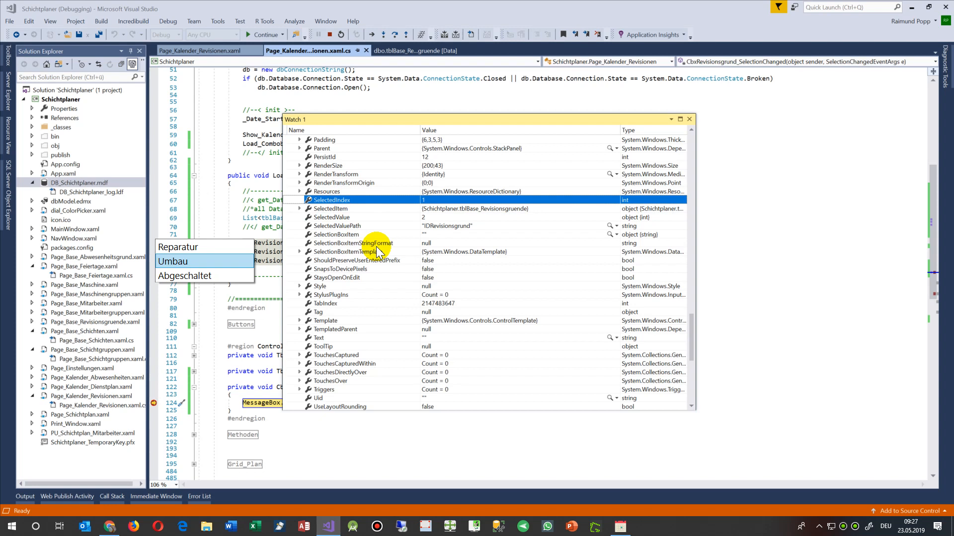
mouse_move(159, 261)
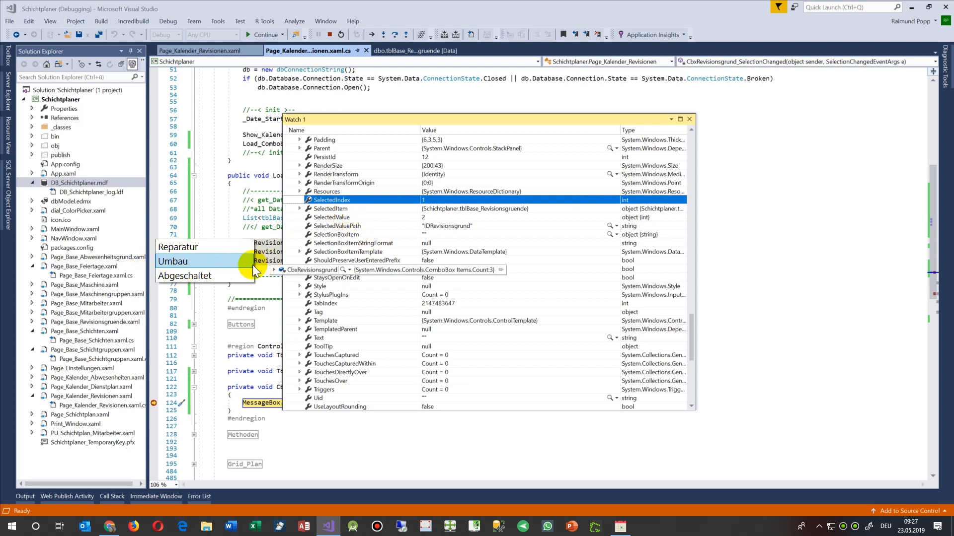
mouse_move(237, 272)
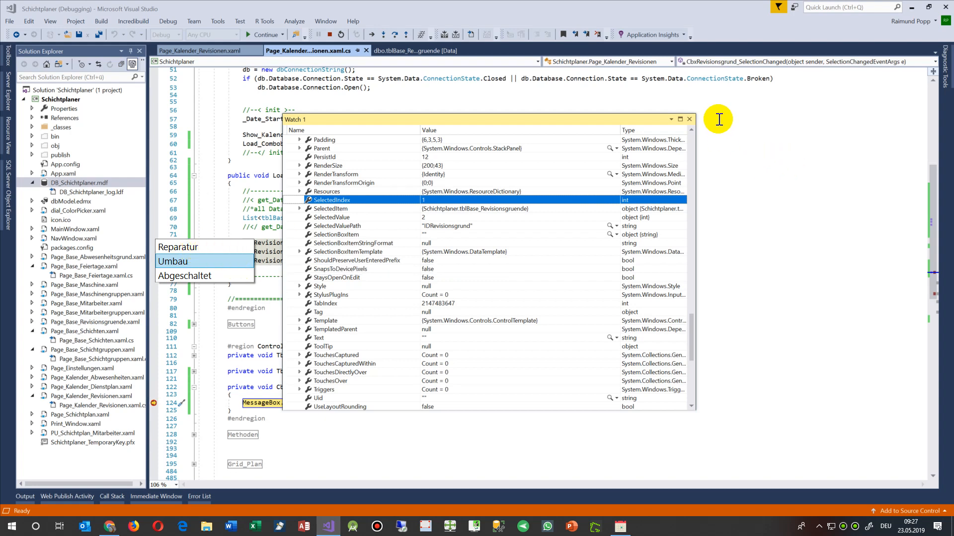
left_click(688, 119)
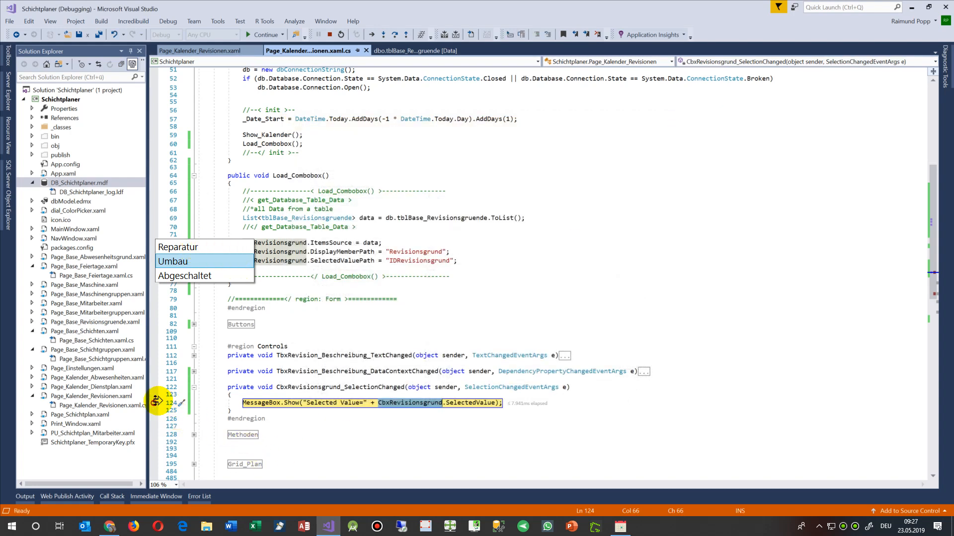
Step: Continue execution so the 'Selected Value=2' message appears and dismiss it with OK
left_click(362, 402)
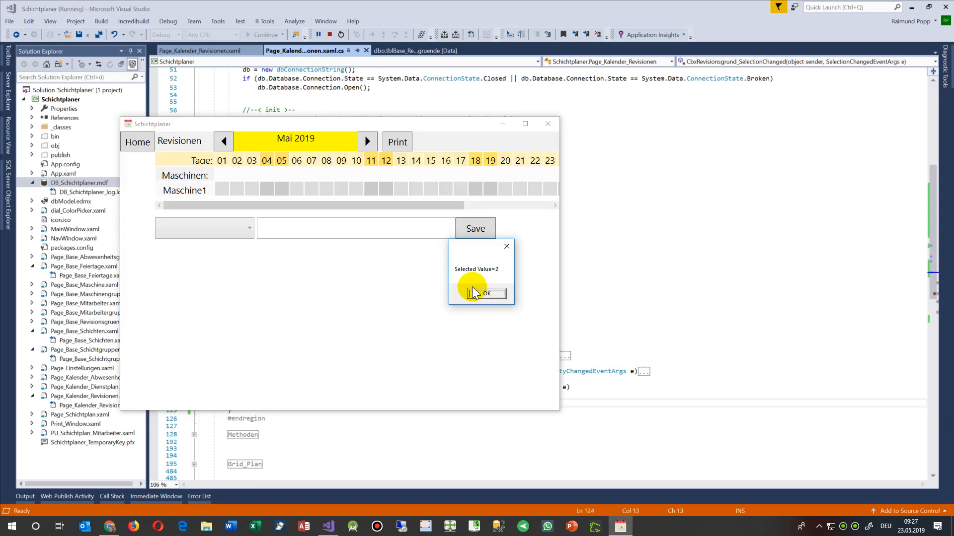
mouse_move(501, 277)
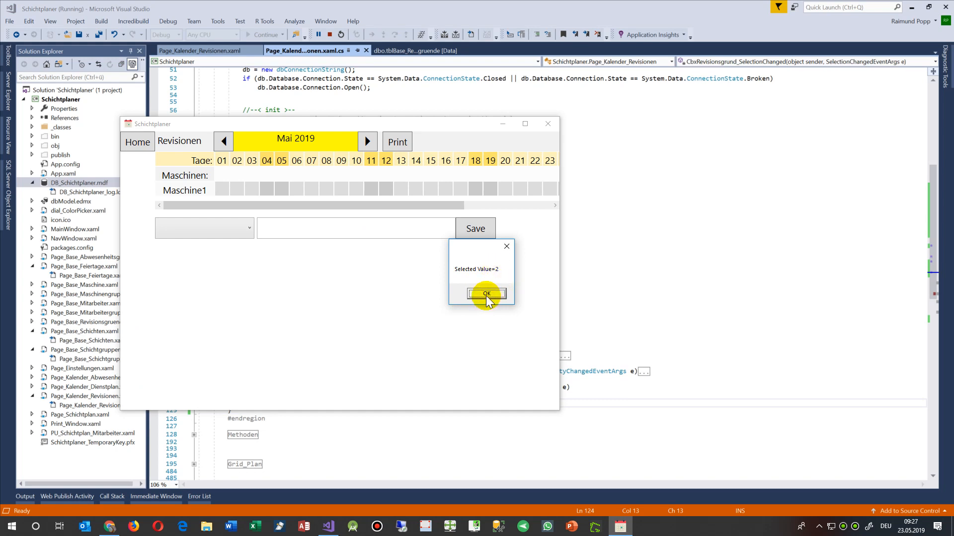
left_click(486, 294)
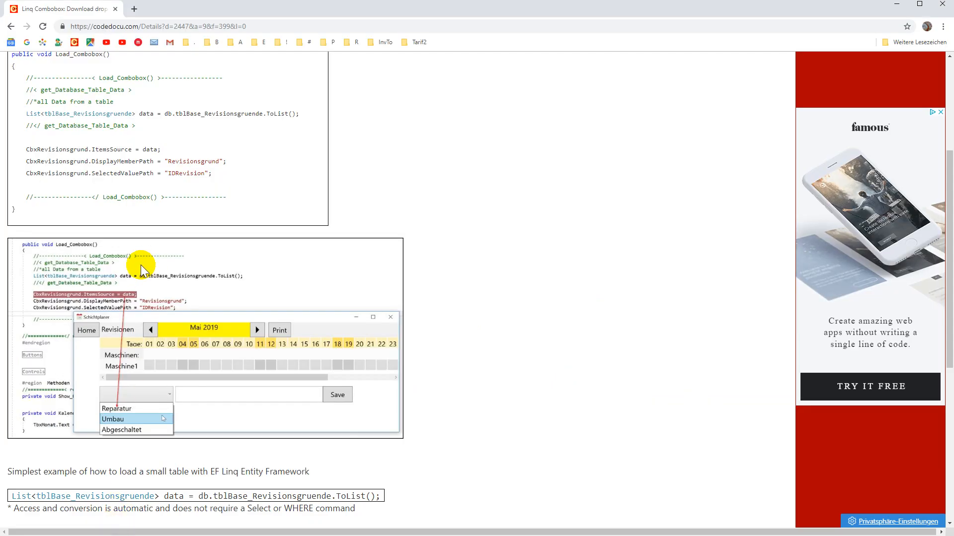
Step: Scroll the CodeDocu article up to the header with the ToList() loading line highlighted
scroll("up", 3)
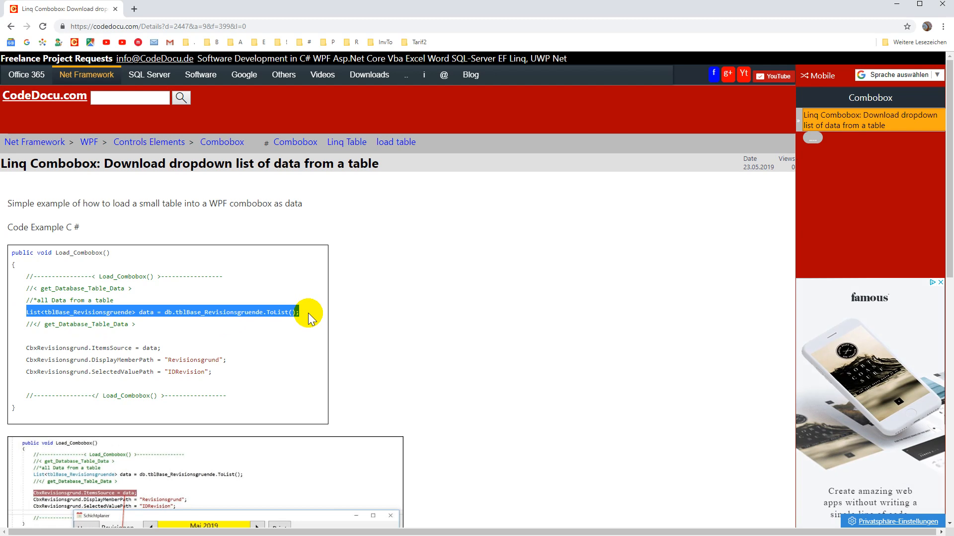
mouse_move(46, 370)
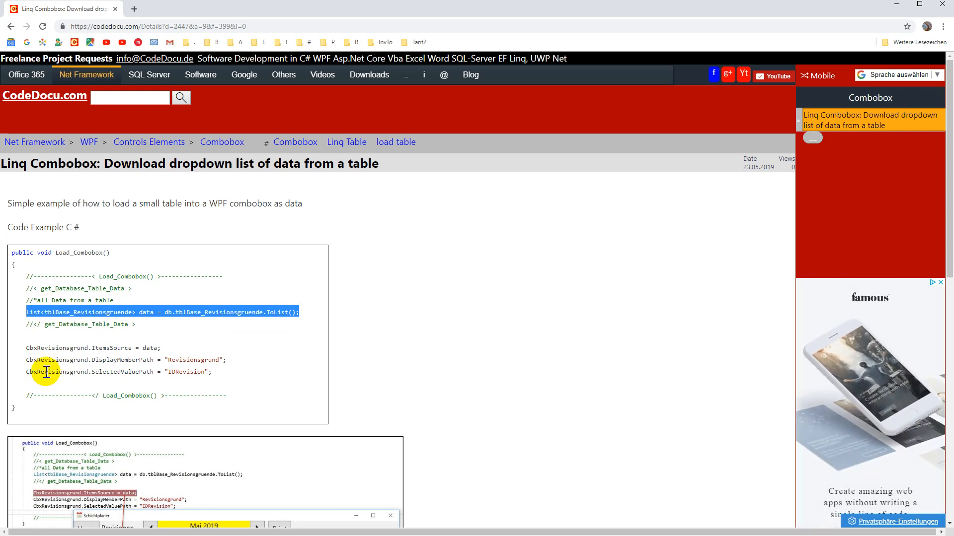